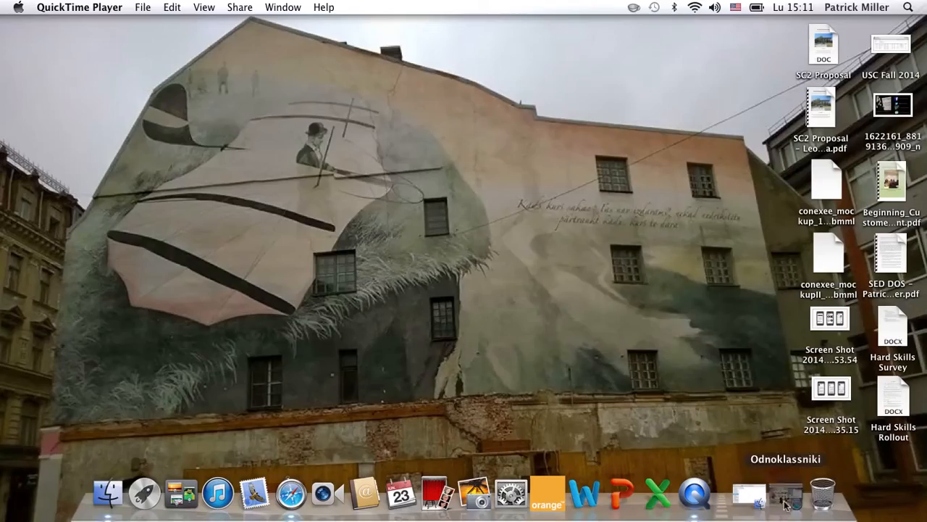
- Launch Odnoklassniki in Safari from the Dock and start signing up
left_click(786, 493)
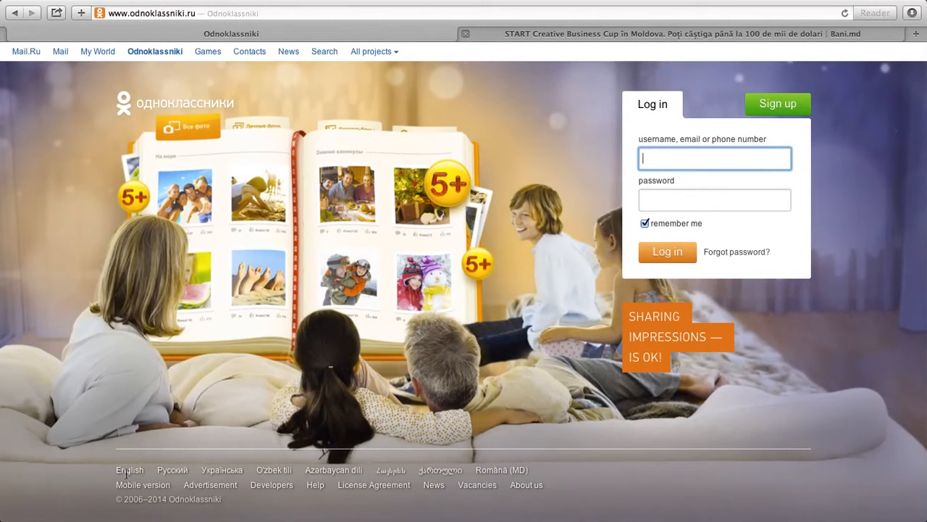
left_click(777, 103)
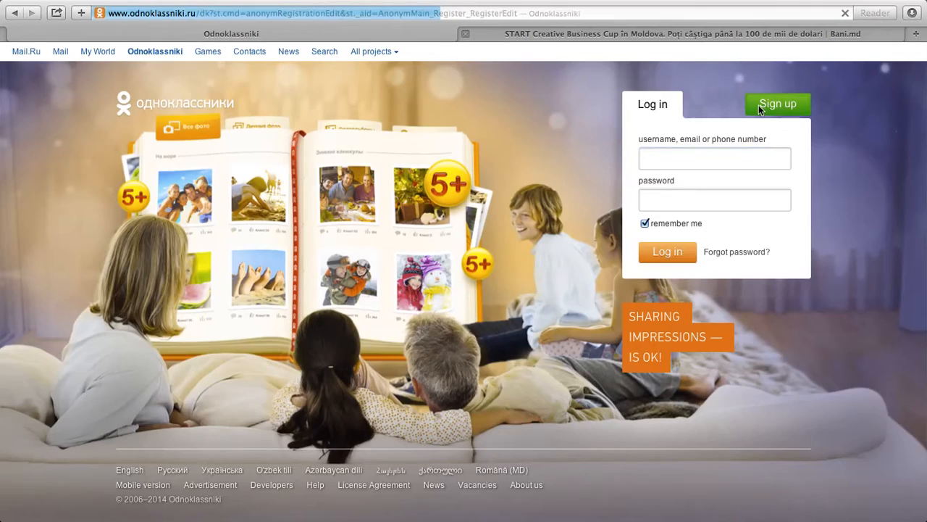
- Partly fill the sign-up form with first name Incubator, then abandon and return to login
left_click(778, 104)
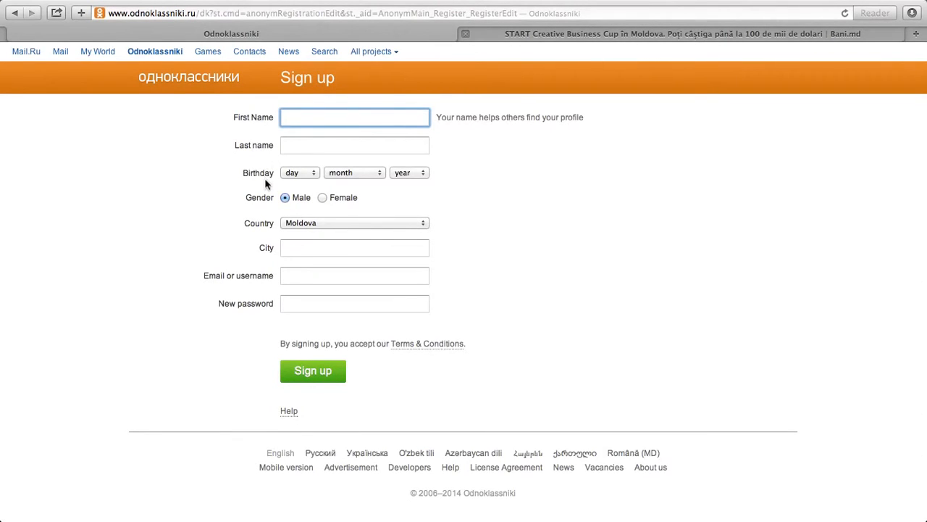
mouse_move(294, 276)
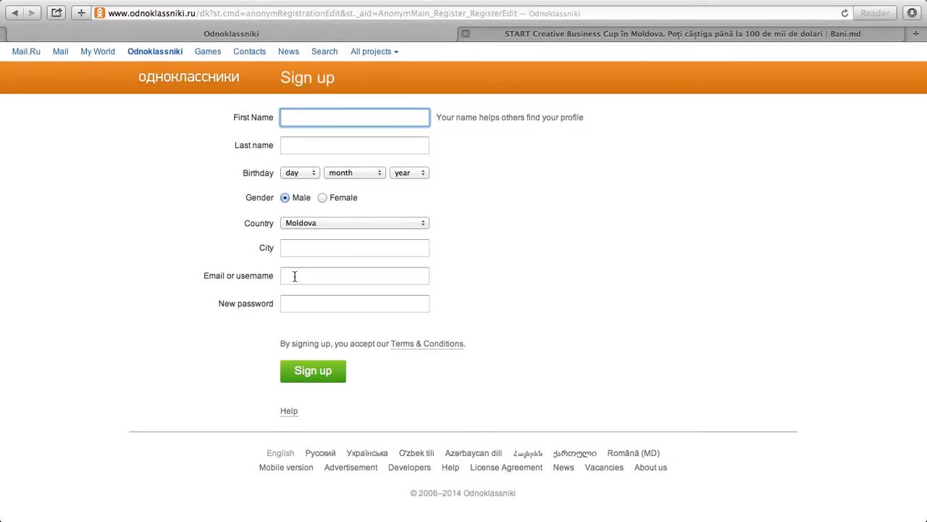
left_click(354, 275)
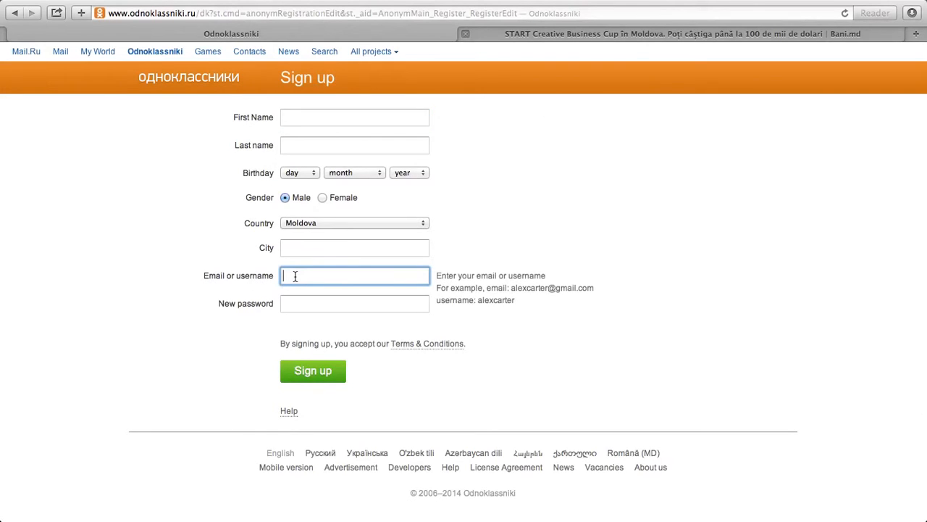
left_click(354, 304)
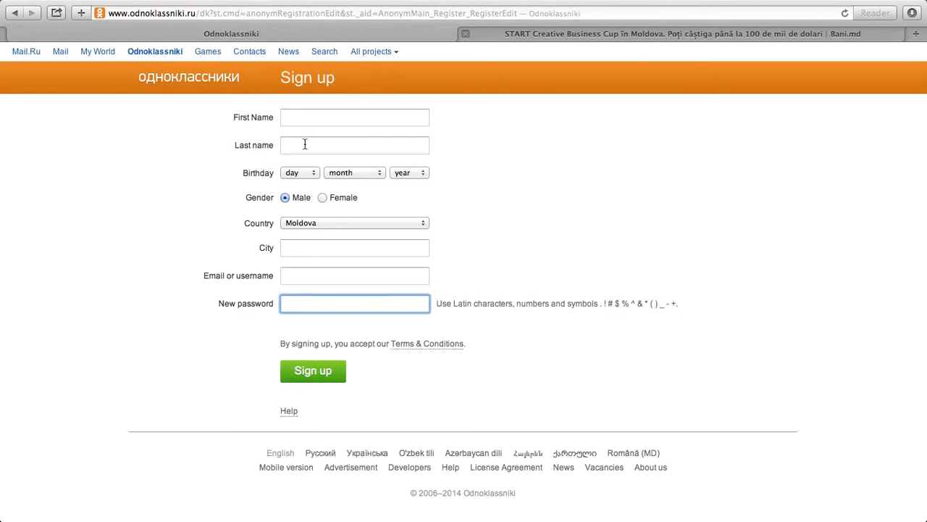
left_click(354, 117)
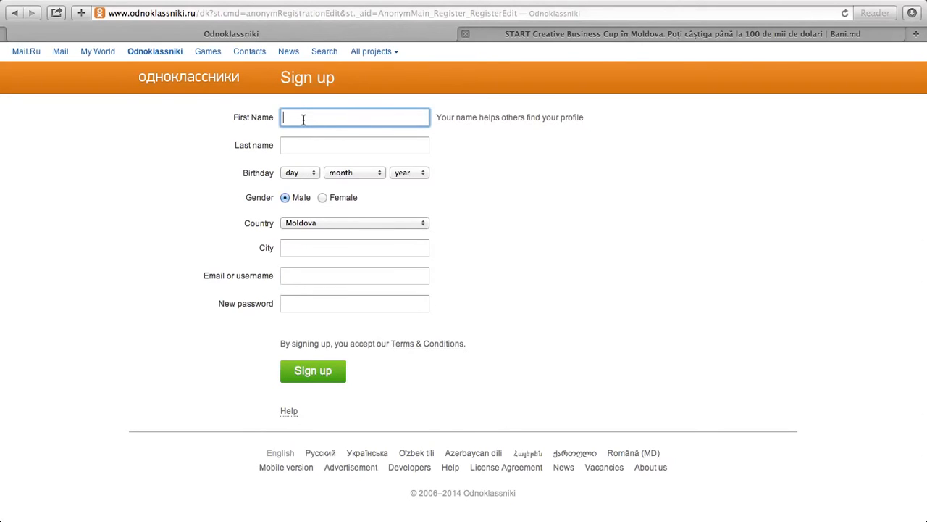
type("Incubator")
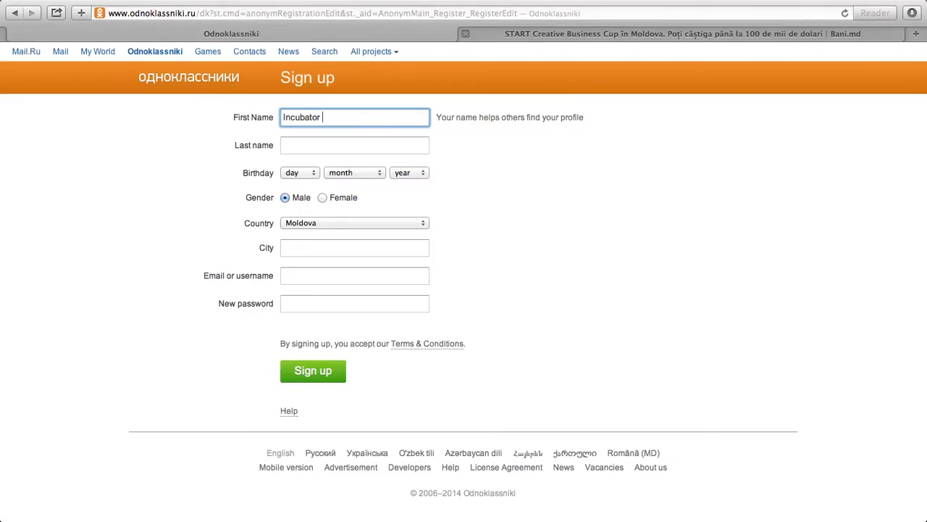
type("Chisinau")
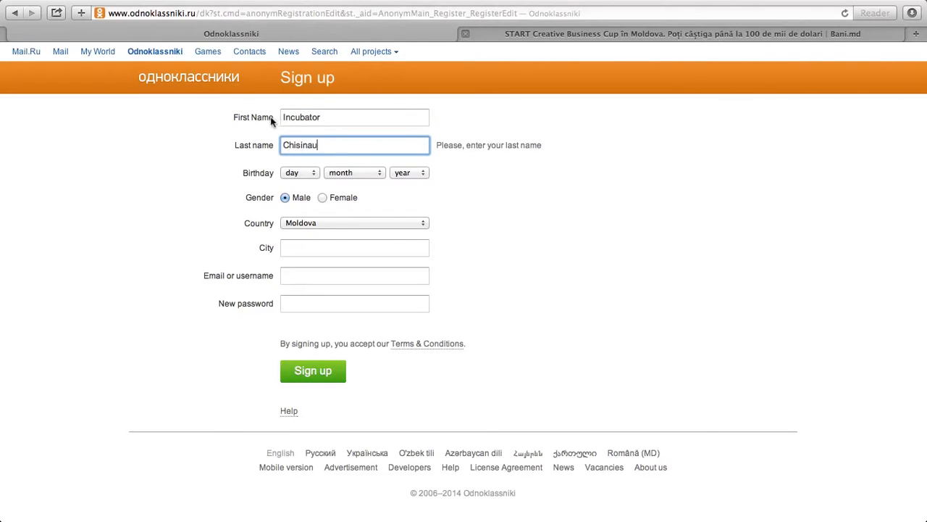
mouse_move(186, 177)
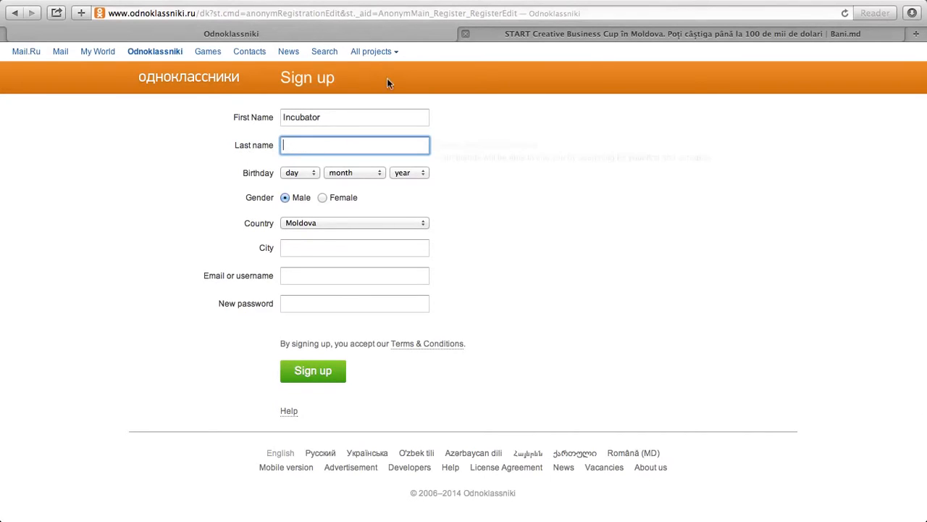
left_click(313, 371)
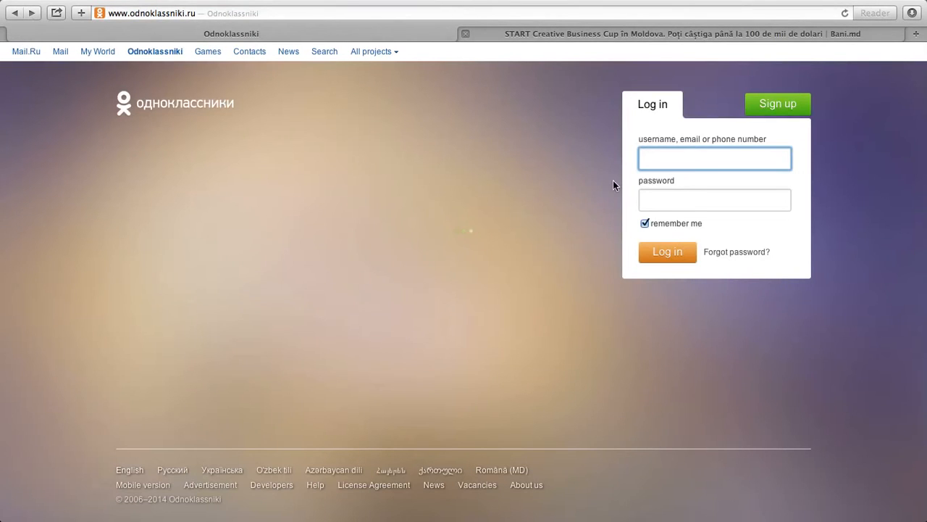
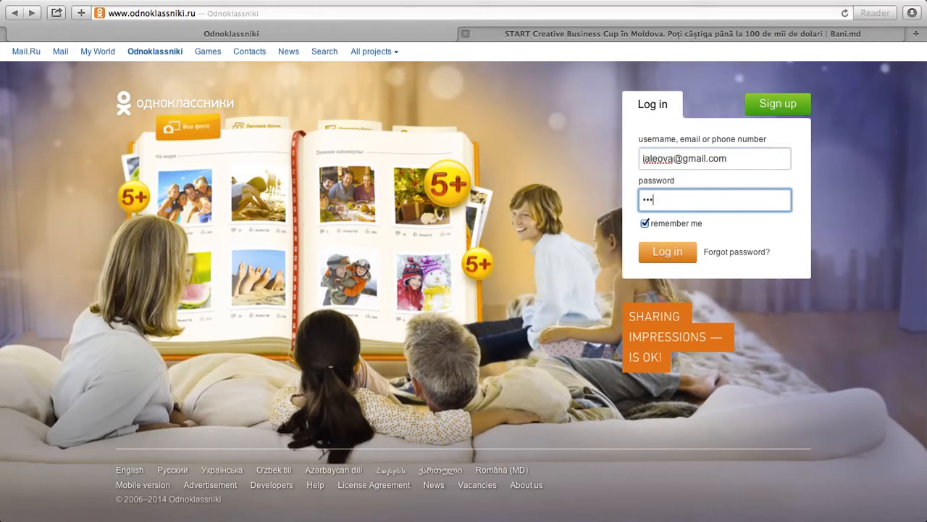
- Log in as Incubatorul de Afaceri Leova, dismiss the game-invitation notification, and go to people search
left_click(667, 253)
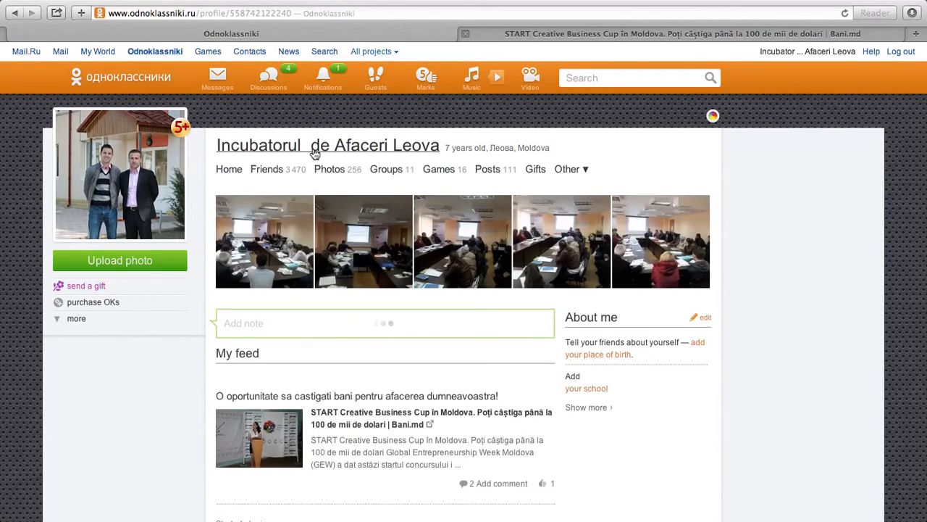
left_click(322, 76)
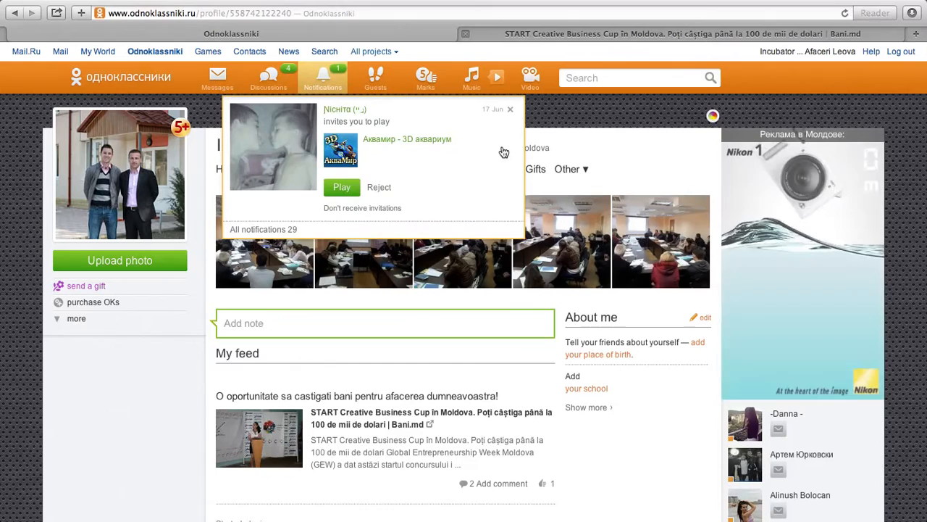
left_click(321, 77)
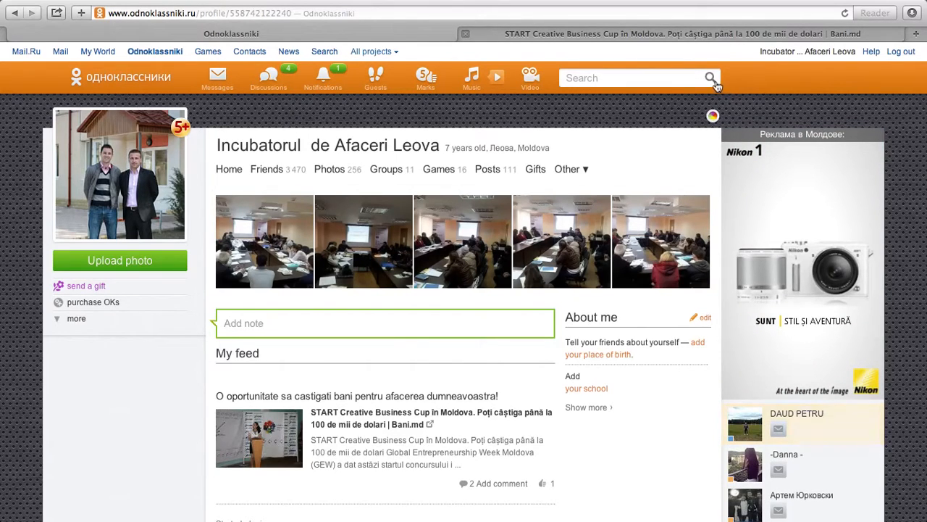
left_click(708, 78)
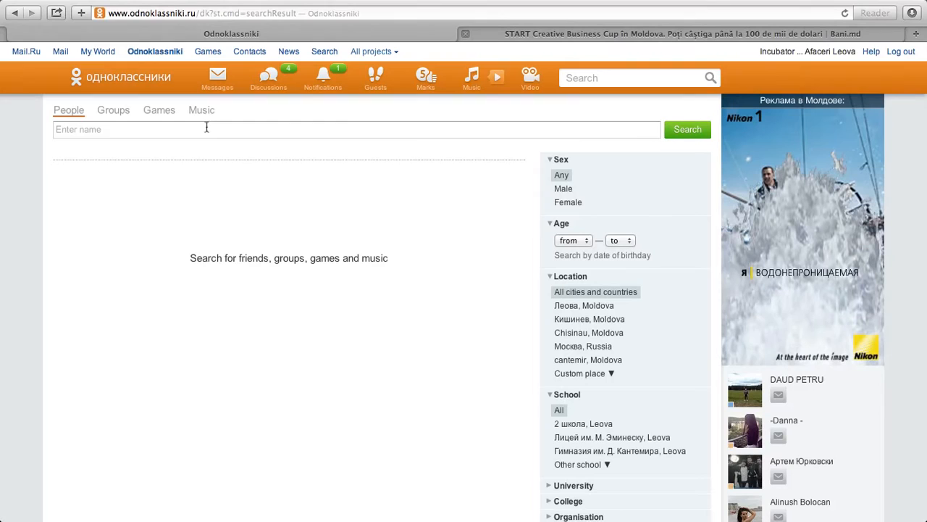
- Filter people search to ages 22–40 in Леова, Moldova, yielding 8,371 people
left_click(205, 129)
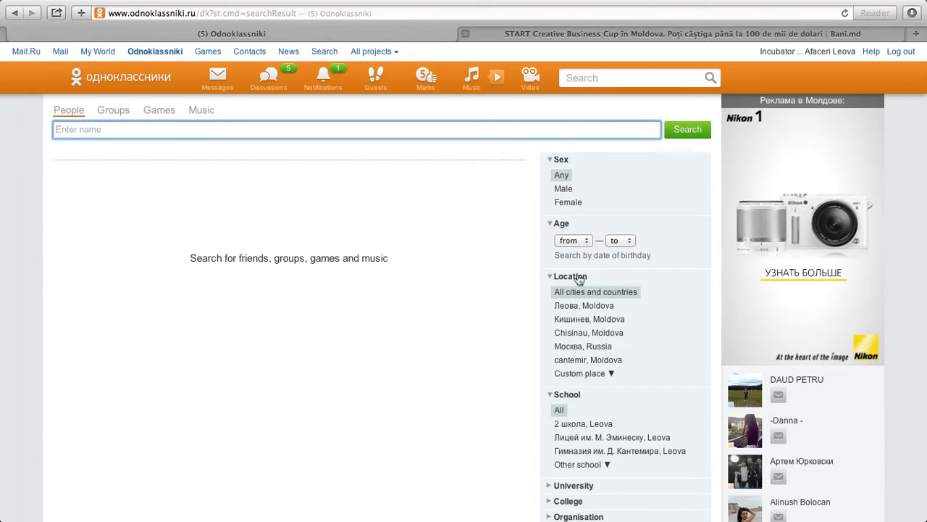
mouse_move(591, 187)
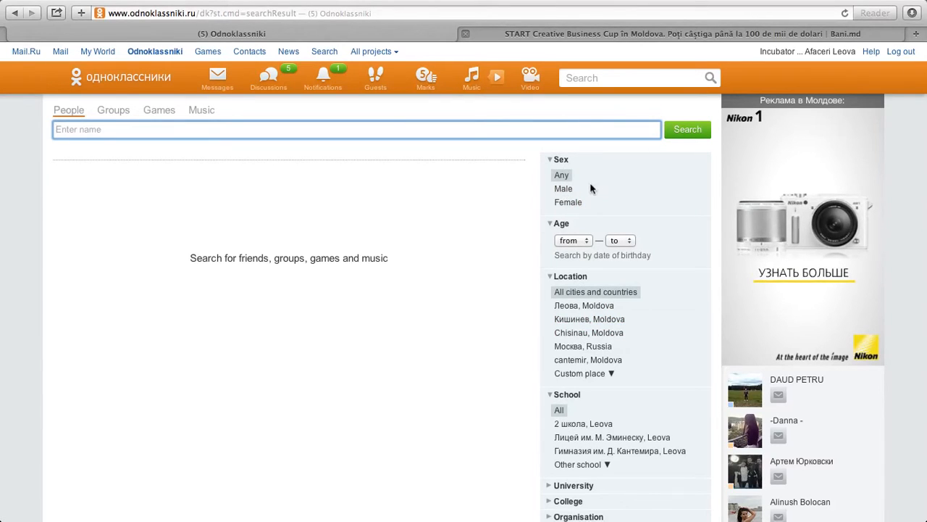
mouse_move(562, 177)
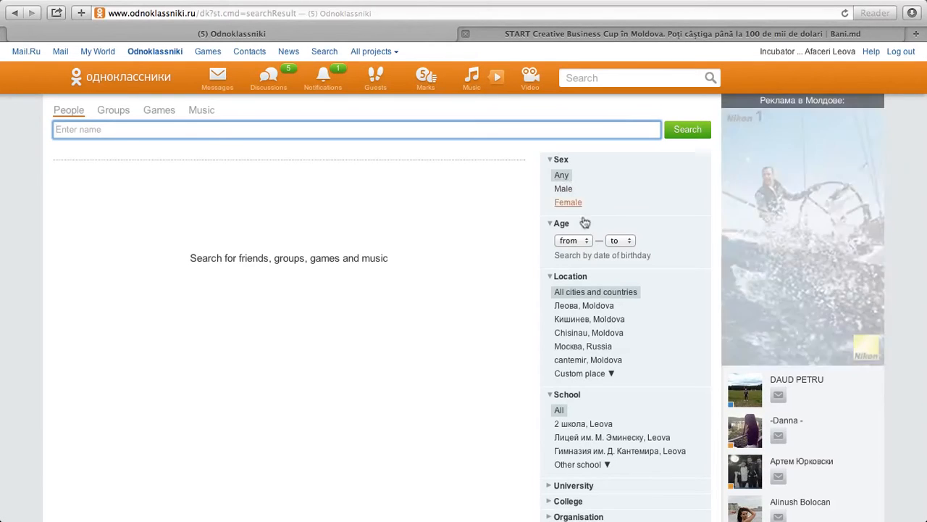
left_click(572, 240)
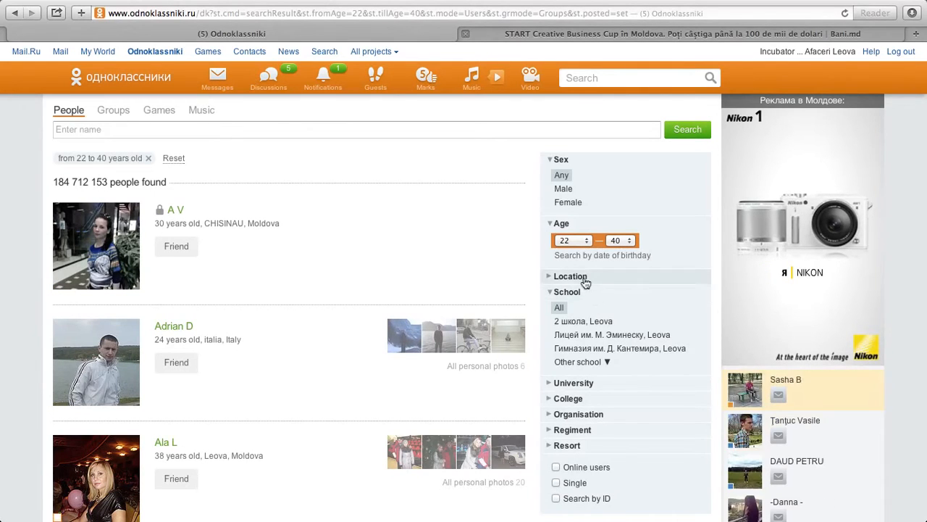
left_click(570, 276)
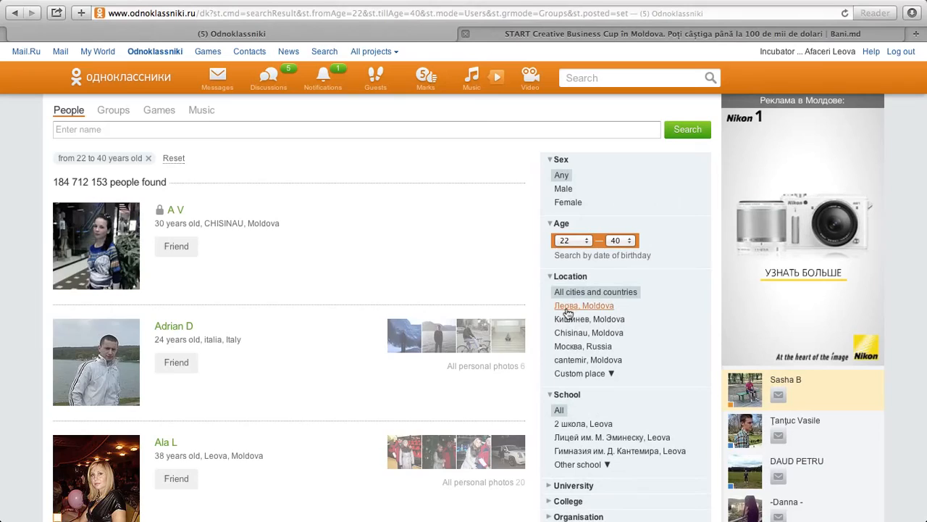
left_click(583, 305)
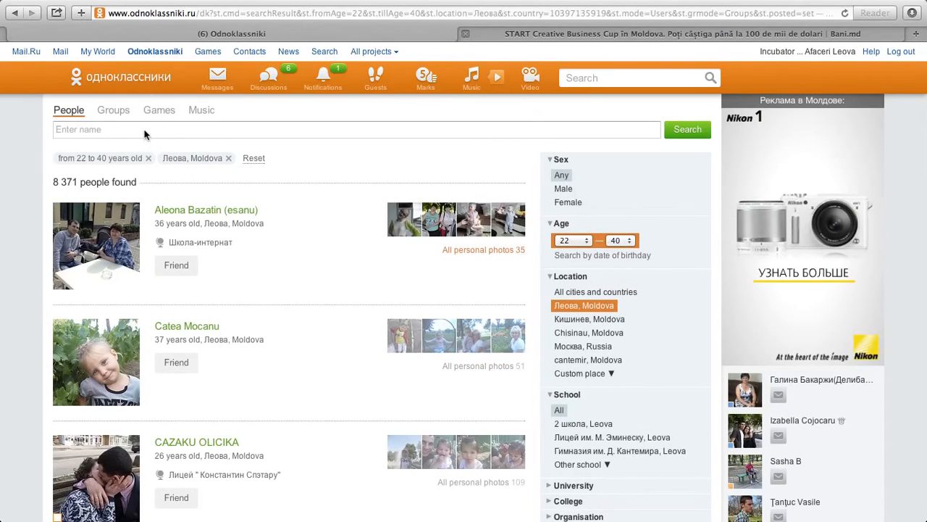
- Search the Leova results for 'sasha' and scroll through the matches
type("sasha")
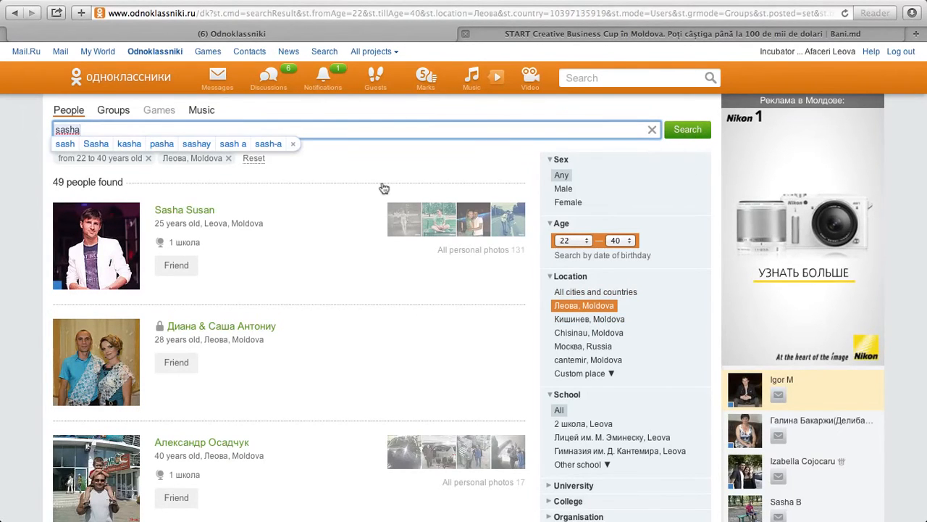
scroll("down", 3)
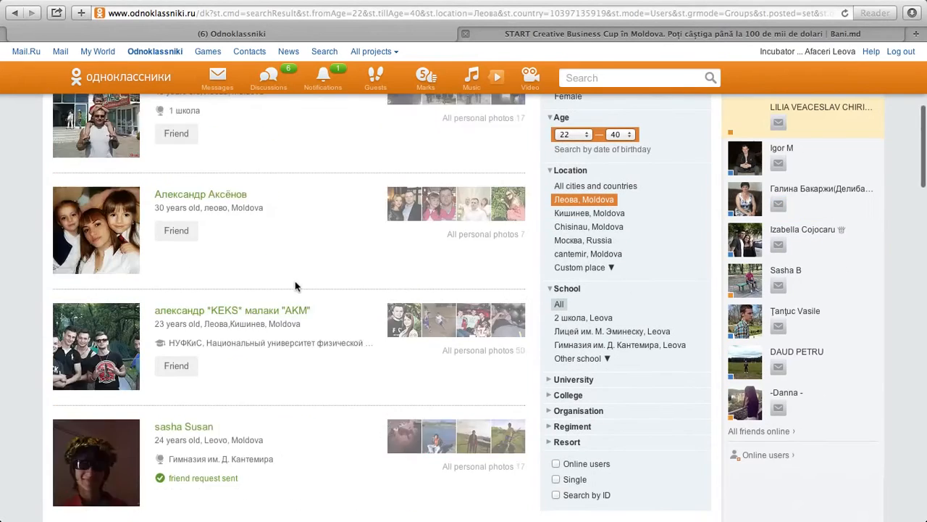
scroll("down", 3)
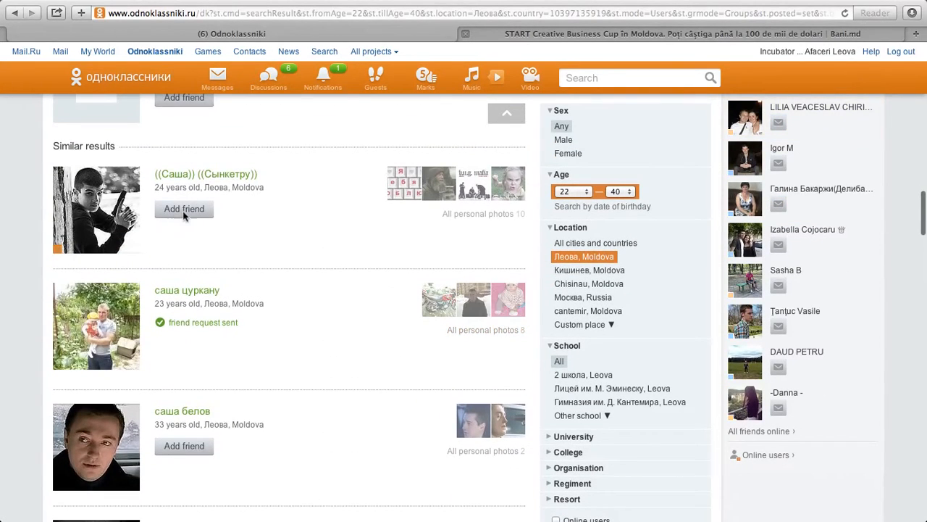
scroll("down", 3)
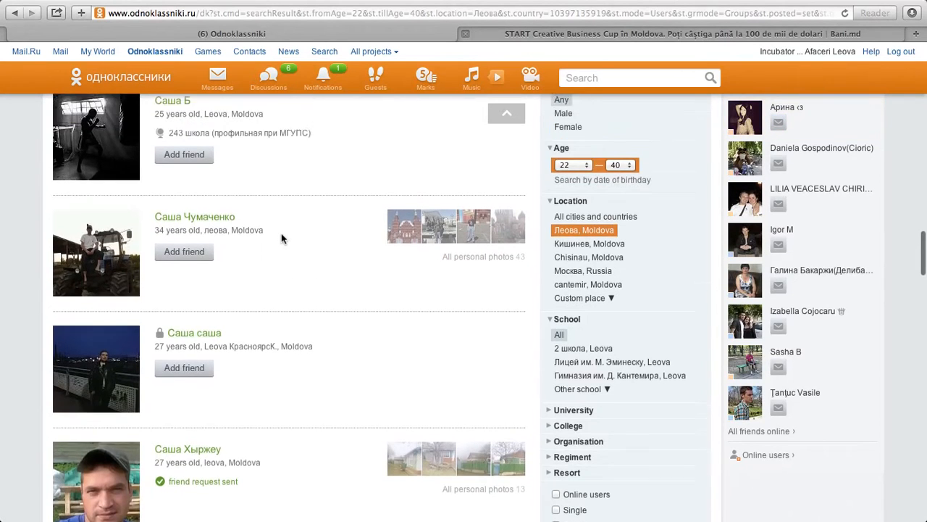
scroll("down", 3)
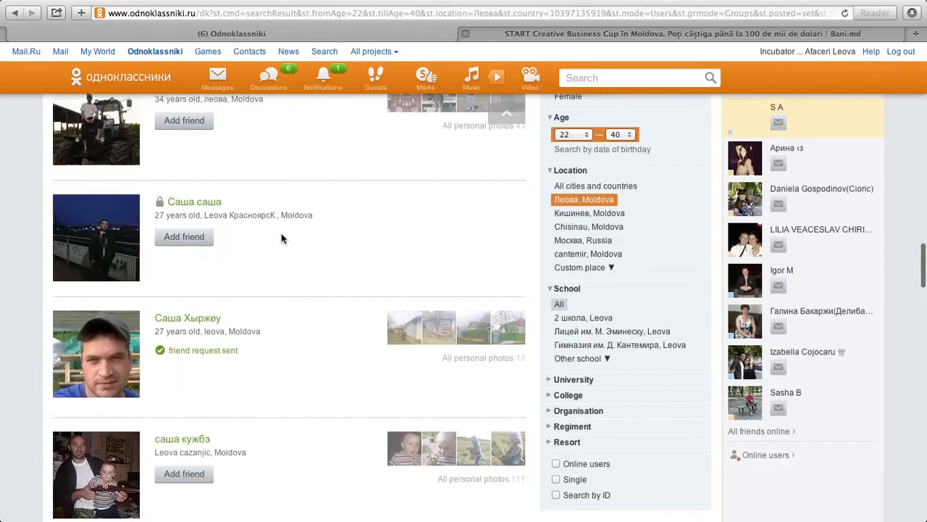
scroll("down", 3)
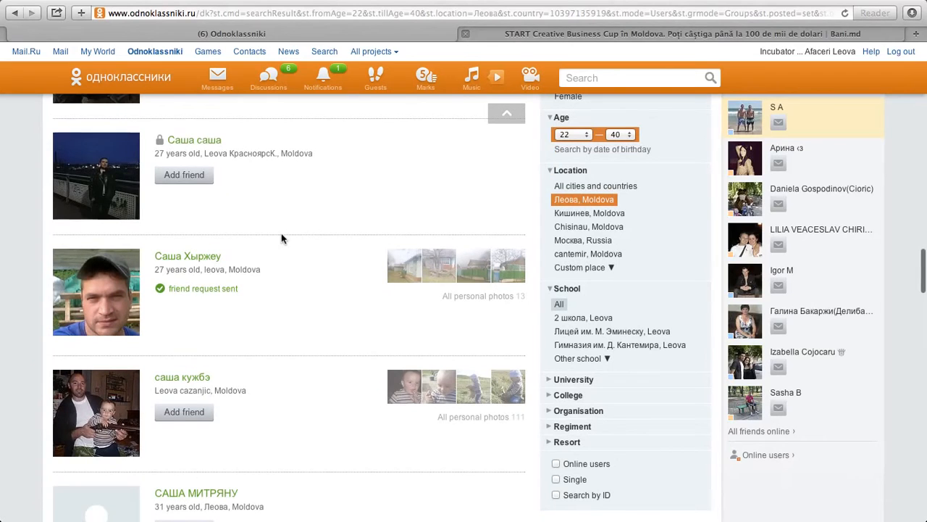
- Send friend requests to Sasha profiles, dismissing the relationship question without saving
left_click(184, 412)
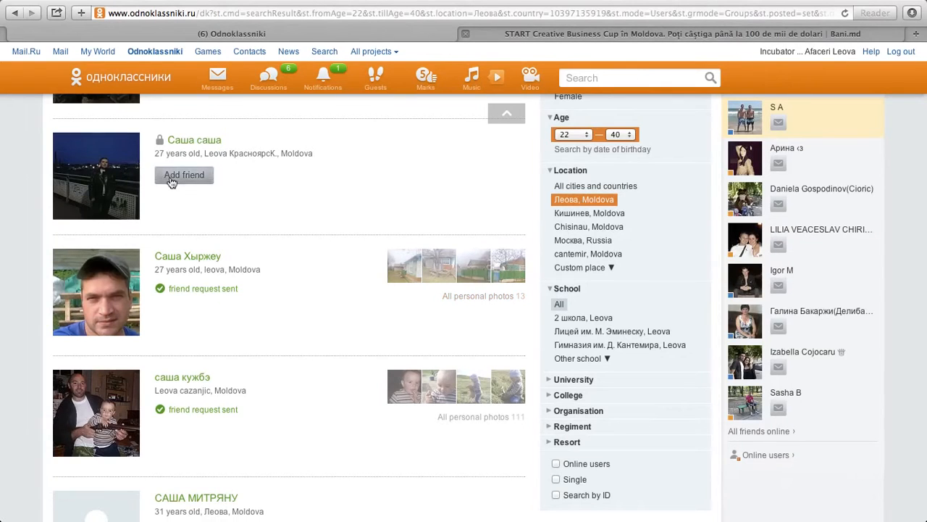
left_click(184, 175)
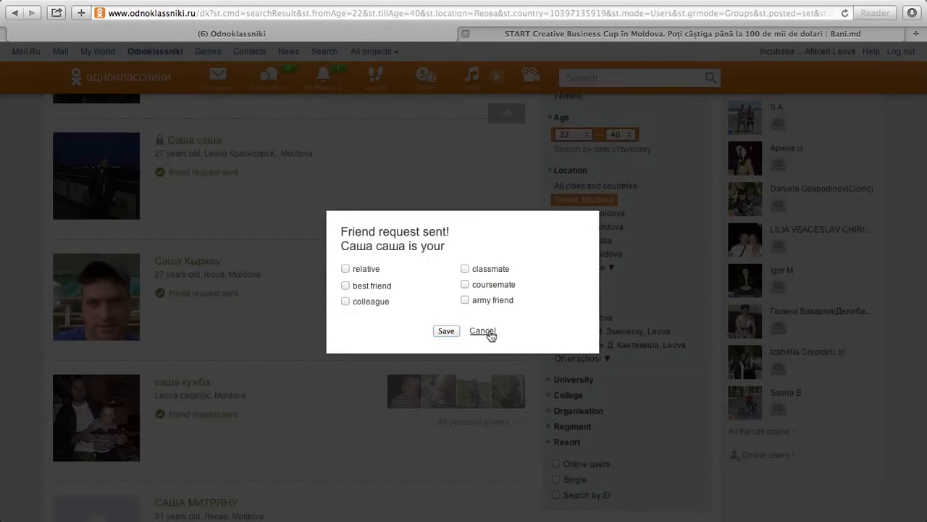
left_click(483, 331)
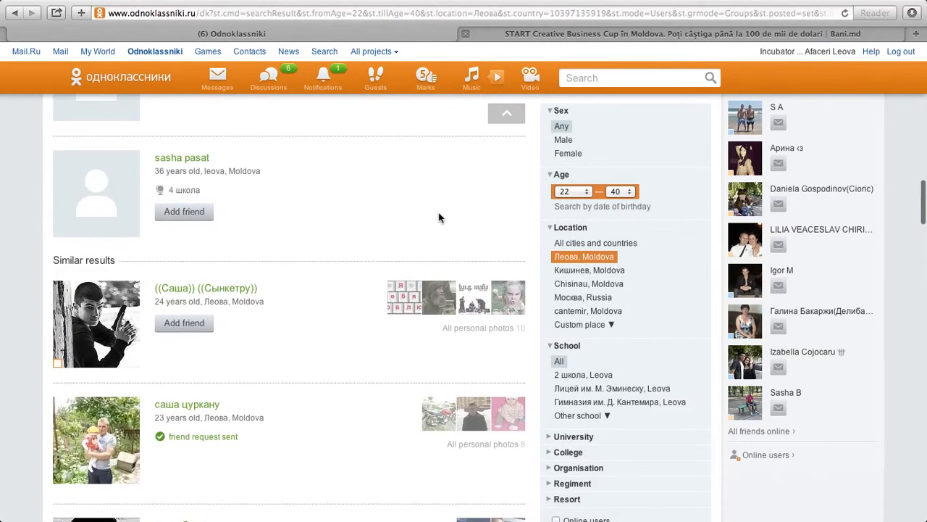
scroll("down", 3)
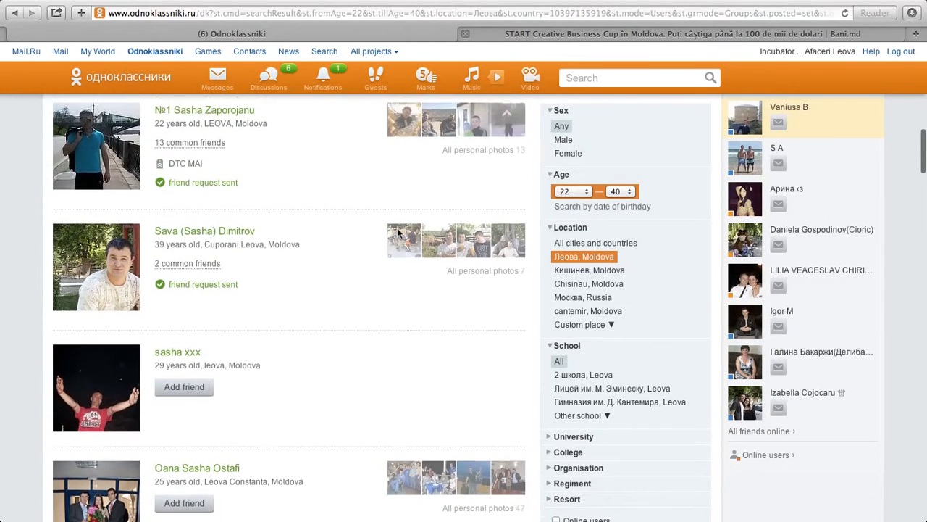
left_click(374, 77)
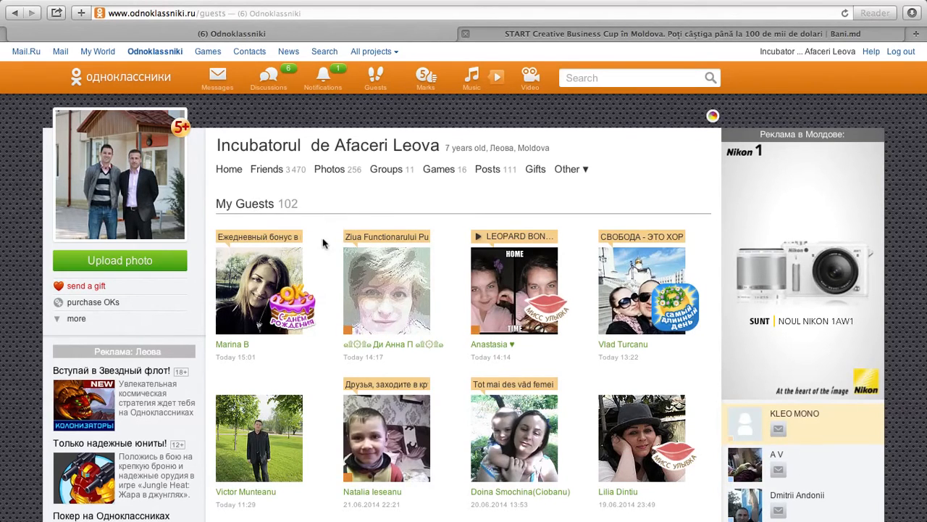
- Scroll down through the My Guests visitor list
scroll("down", 3)
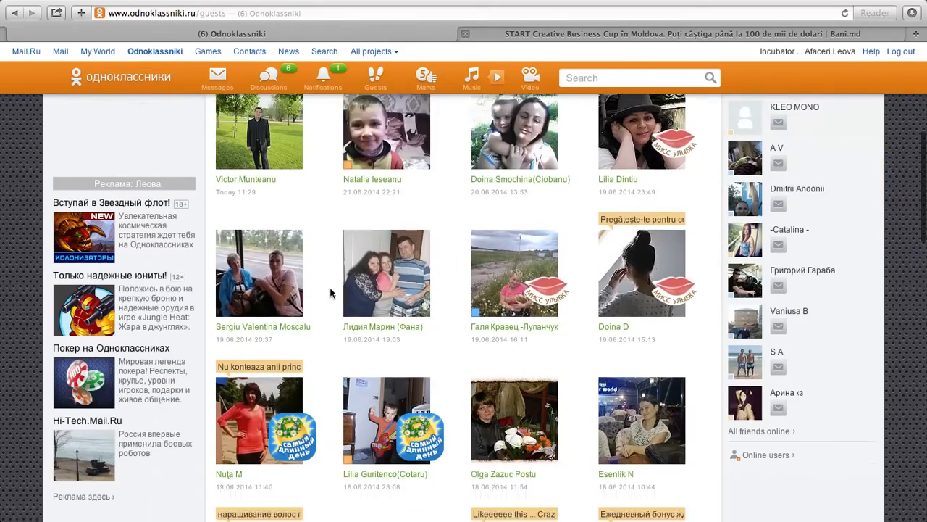
scroll("down", 3)
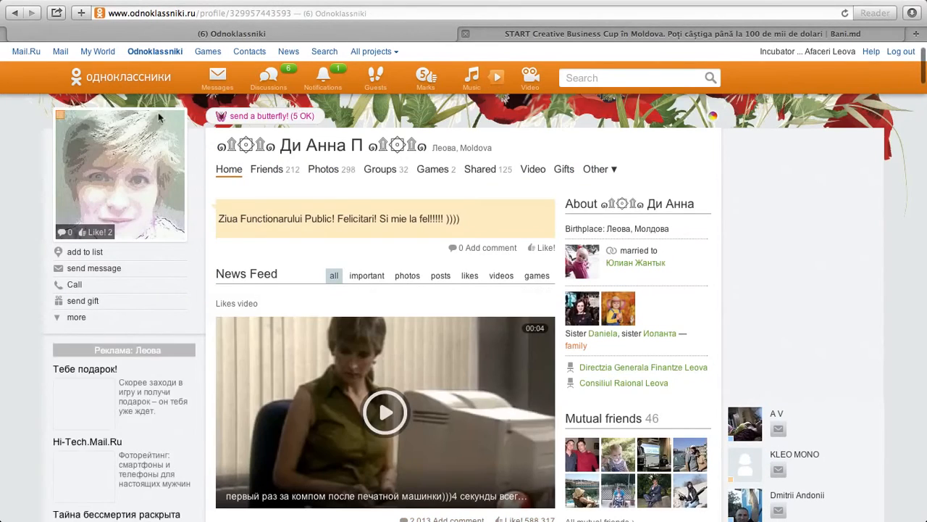
left_click(123, 174)
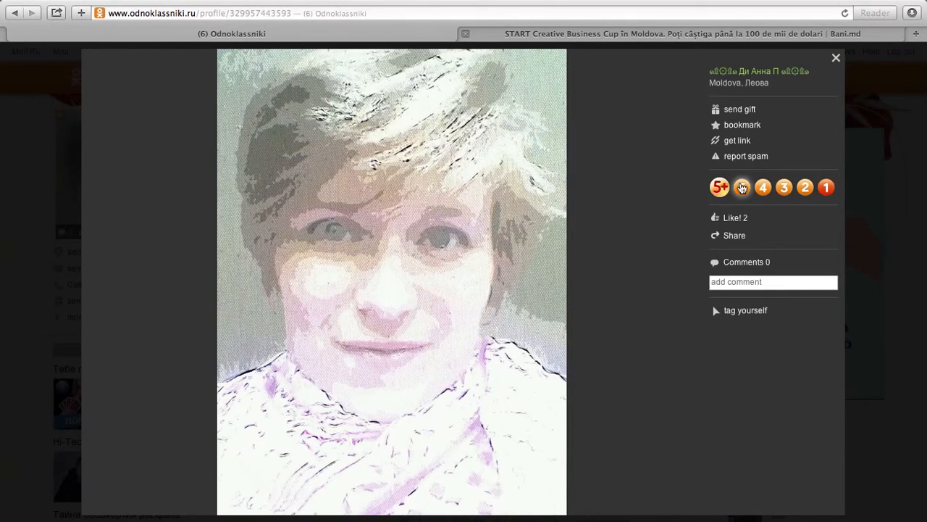
left_click(742, 187)
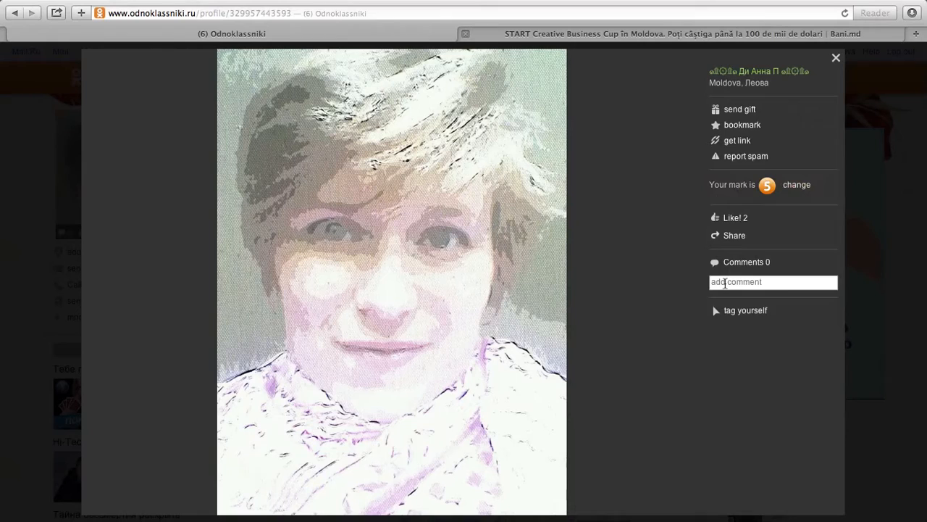
left_click(774, 282)
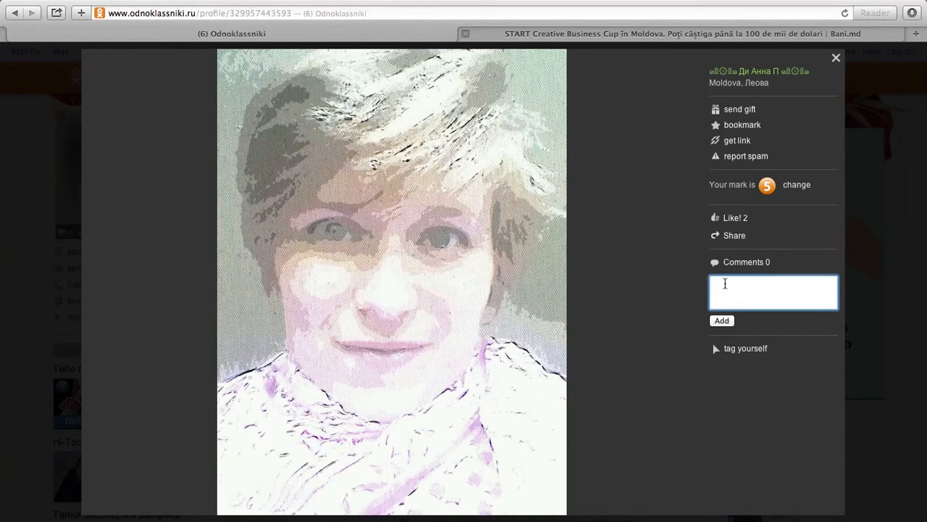
type("Bravo!")
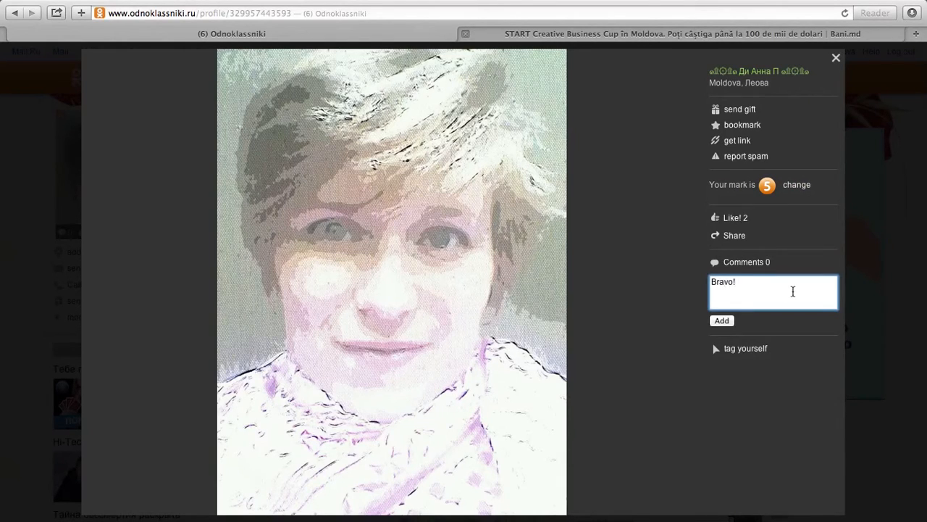
left_click(722, 320)
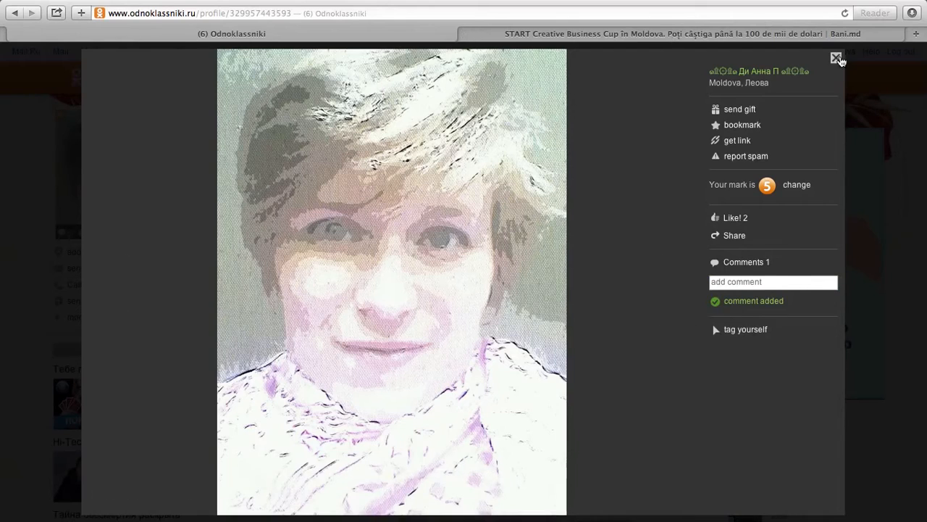
left_click(834, 55)
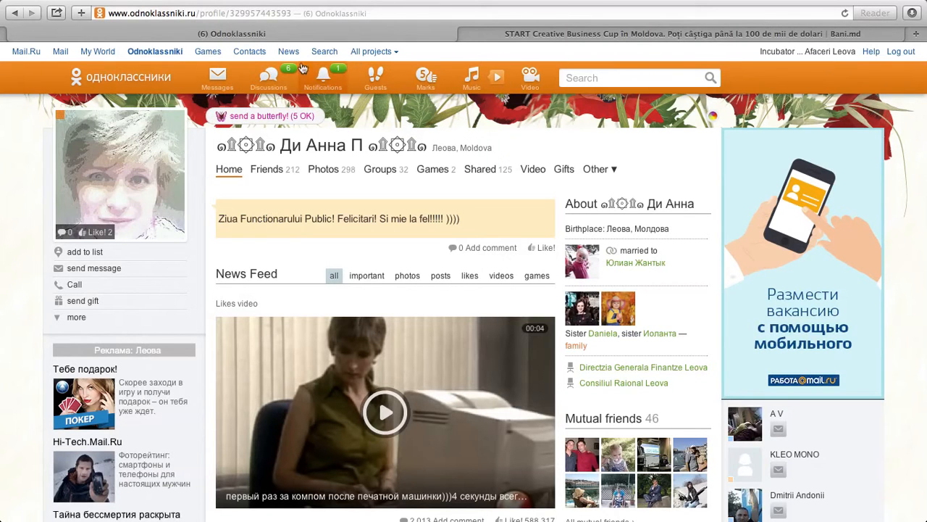
left_click(131, 78)
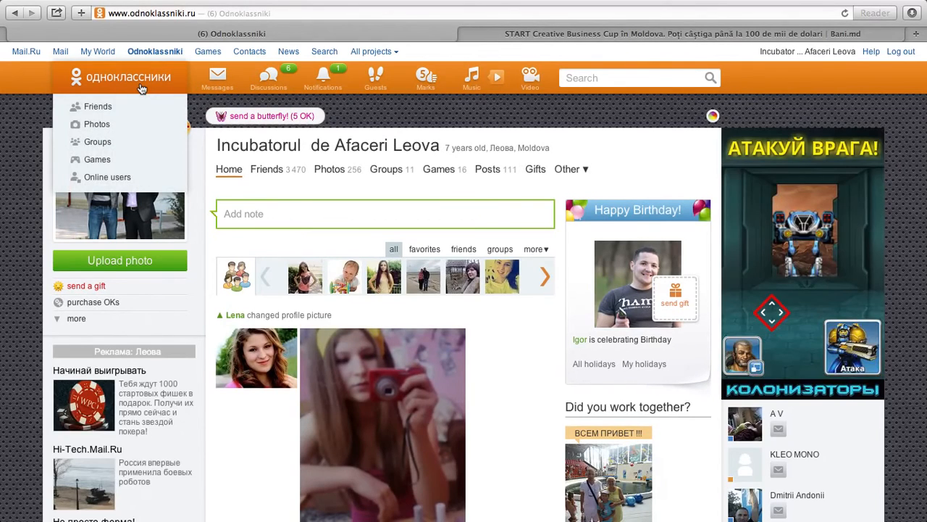
mouse_move(365, 101)
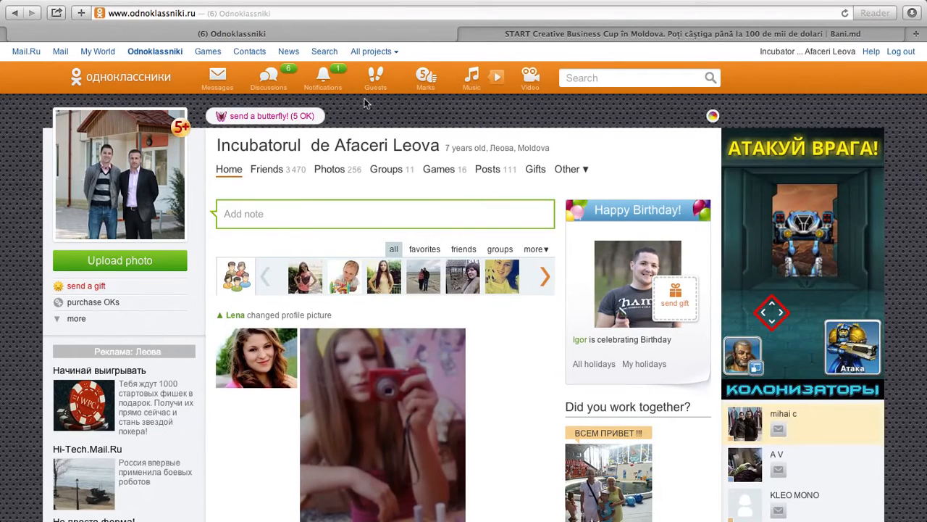
mouse_move(424, 78)
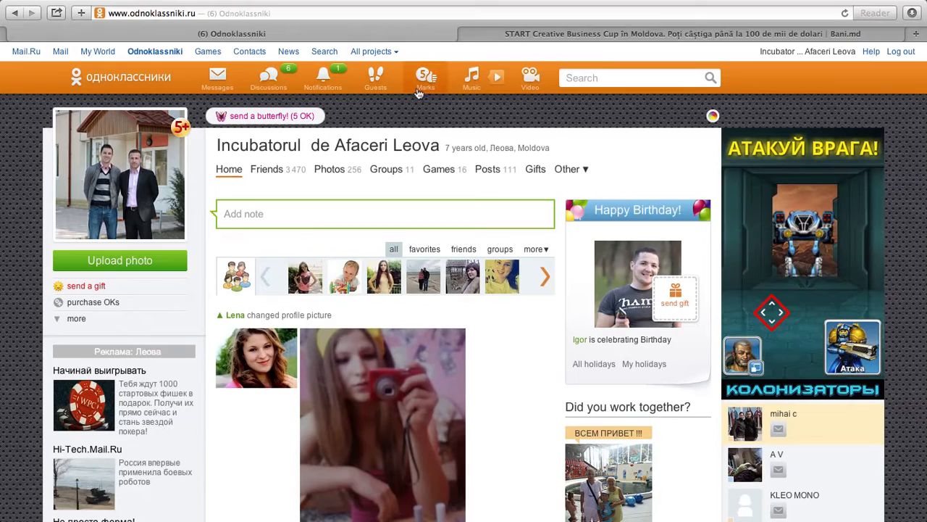
- Open Marks from the top bar and scroll through the received likes and ratings
left_click(423, 77)
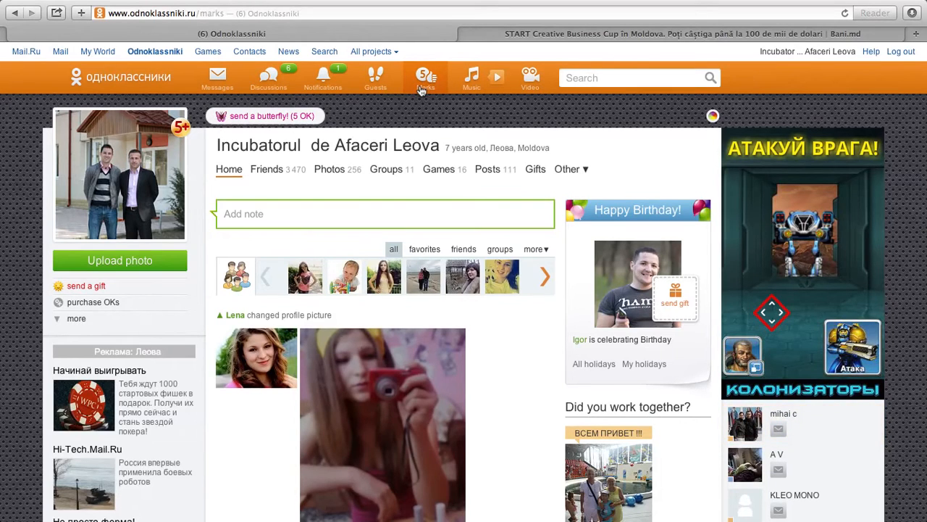
left_click(423, 76)
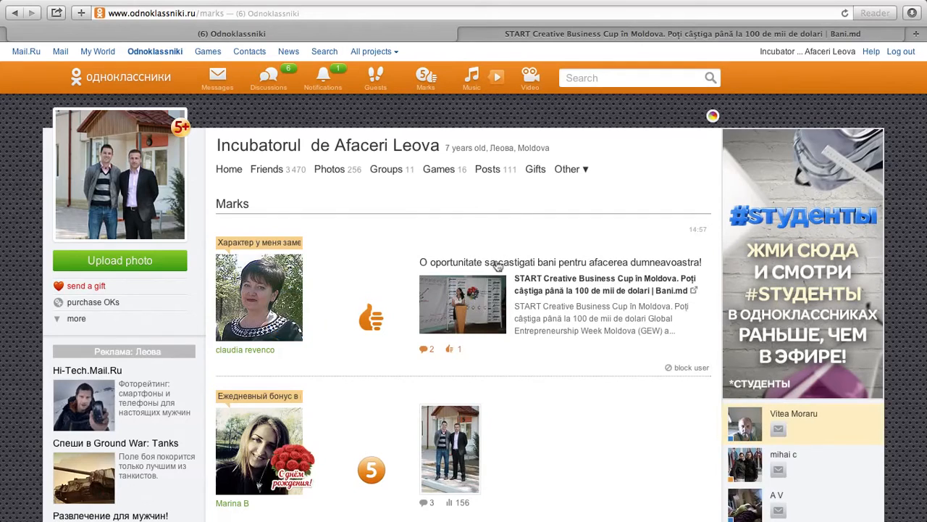
scroll("down", 3)
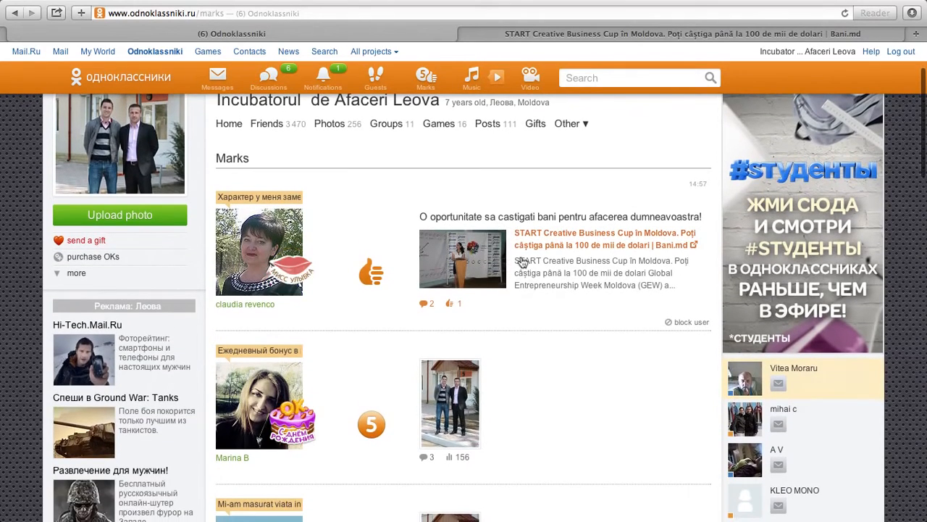
scroll("down", 3)
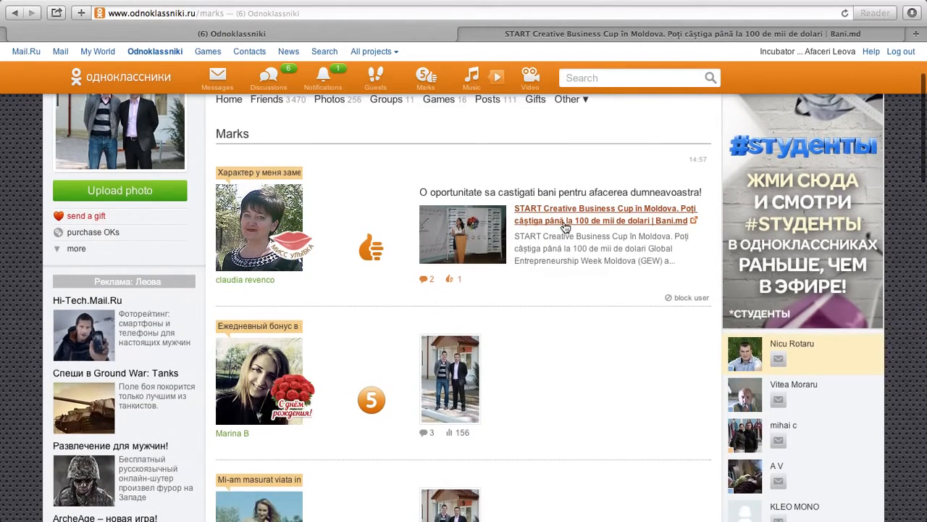
mouse_move(566, 226)
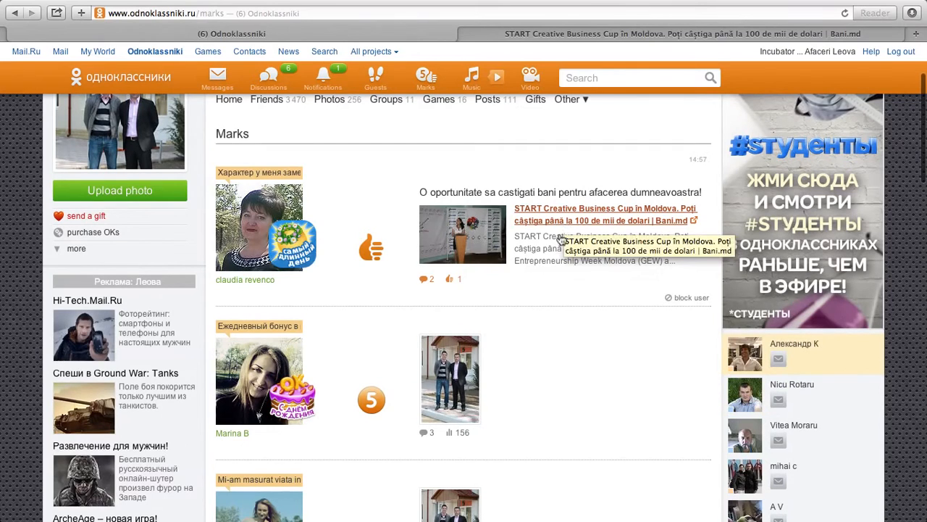
mouse_move(576, 262)
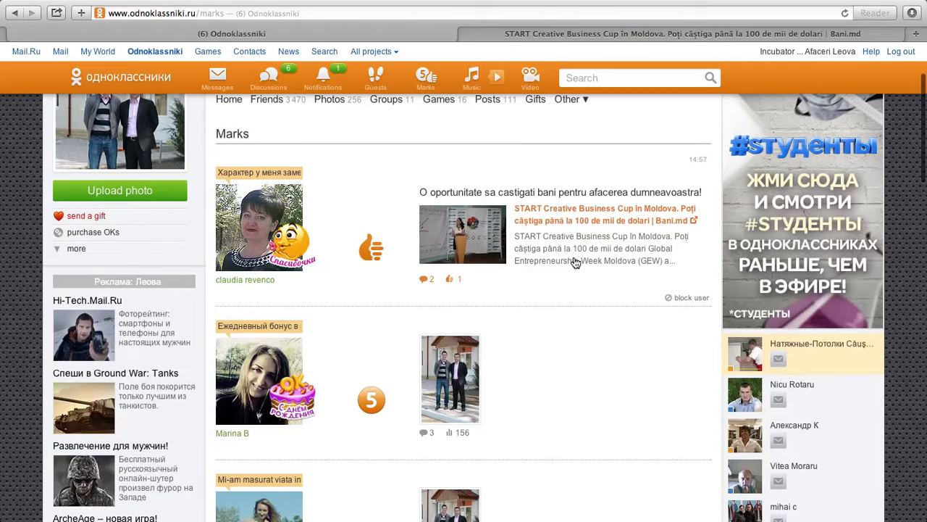
scroll("down", 3)
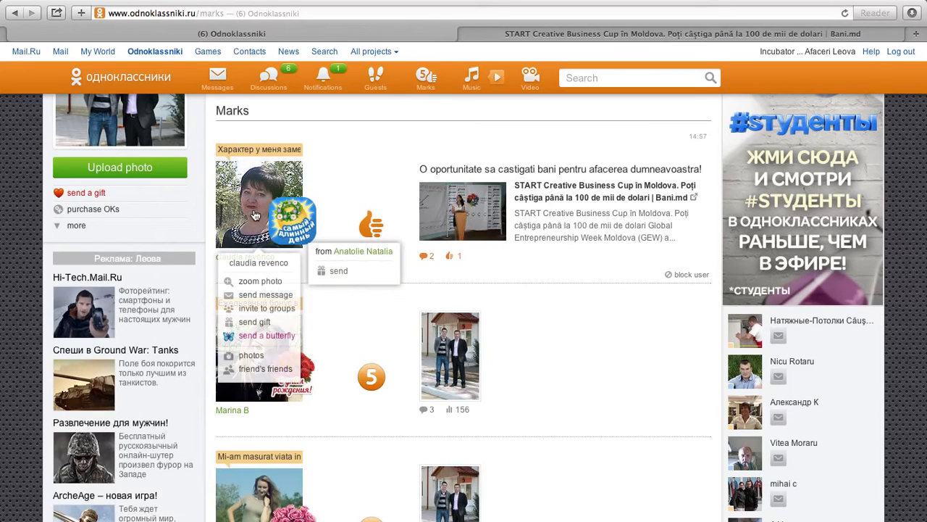
mouse_move(363, 229)
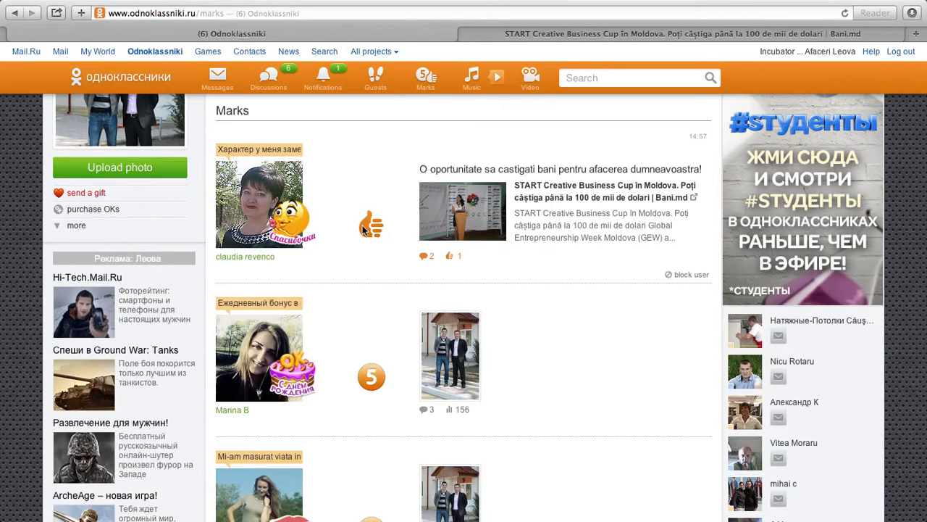
scroll("down", 3)
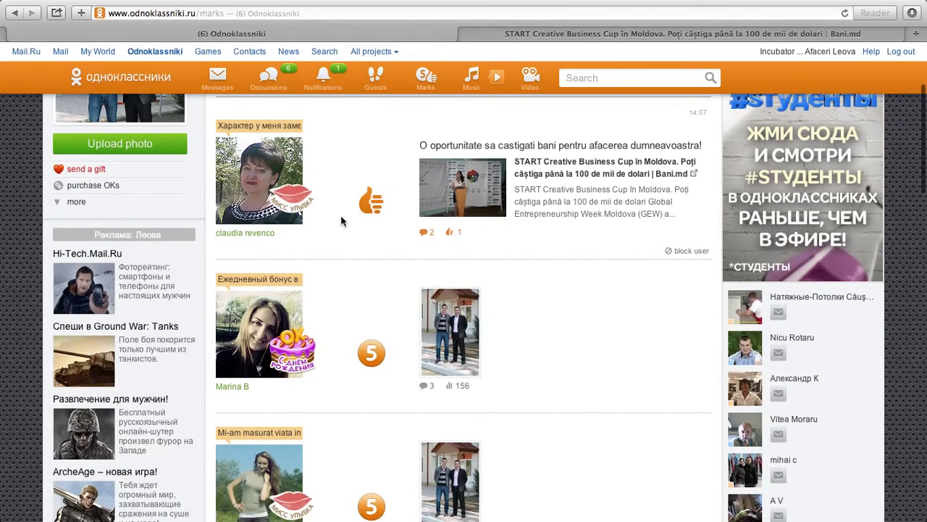
scroll("down", 3)
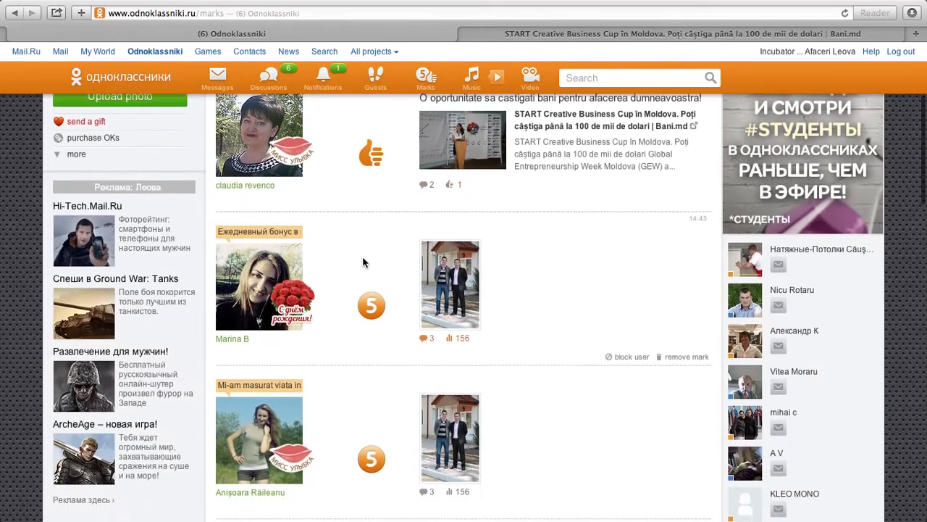
scroll("down", 3)
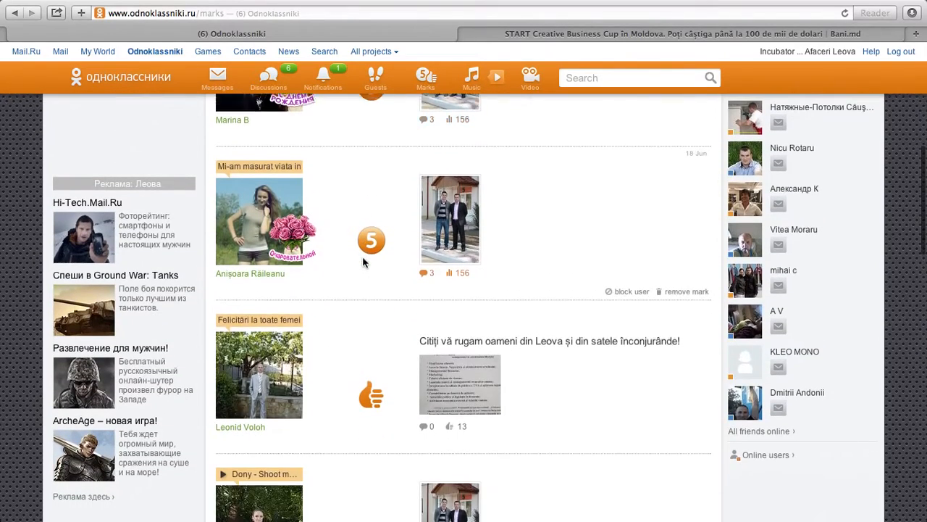
scroll("down", 3)
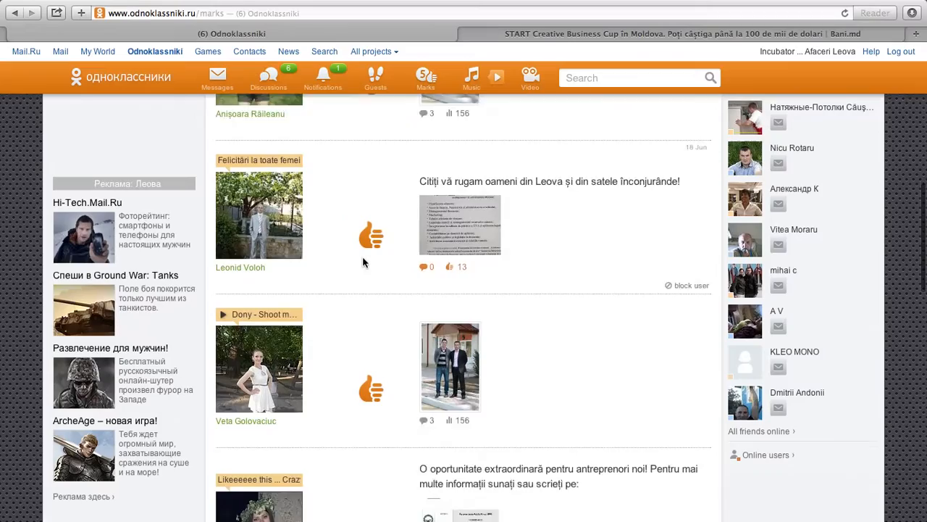
scroll("down", 3)
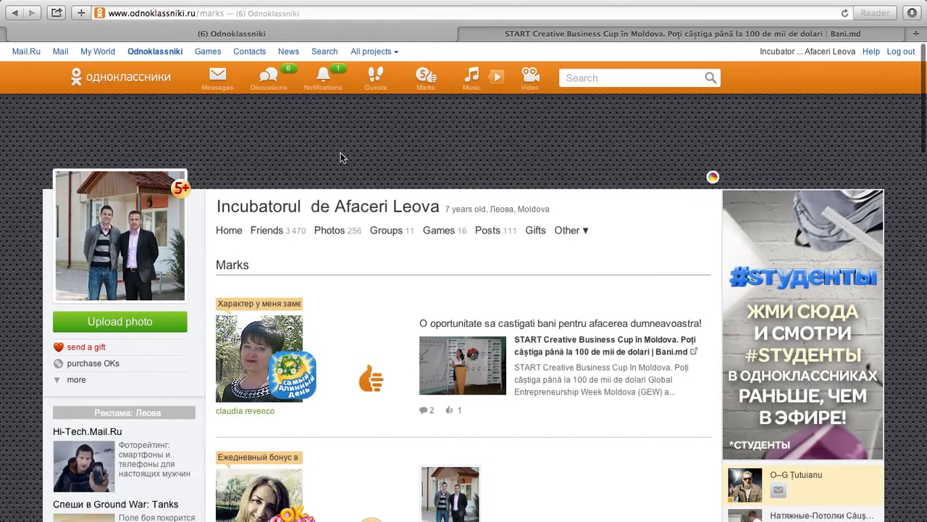
left_click(268, 77)
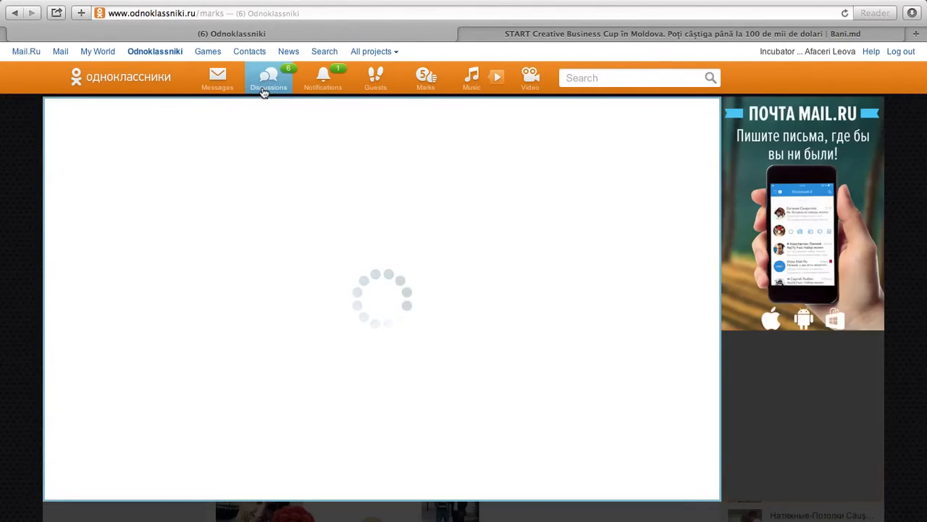
left_click(268, 77)
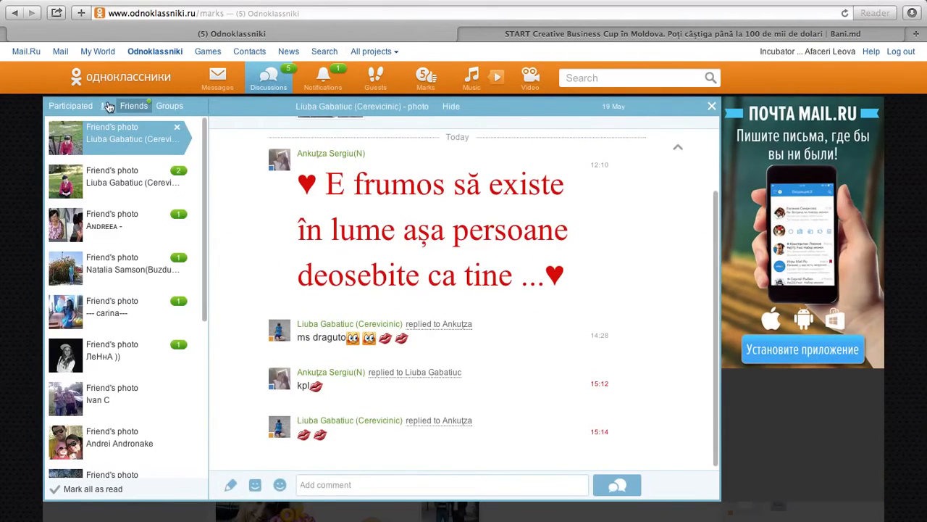
left_click(106, 106)
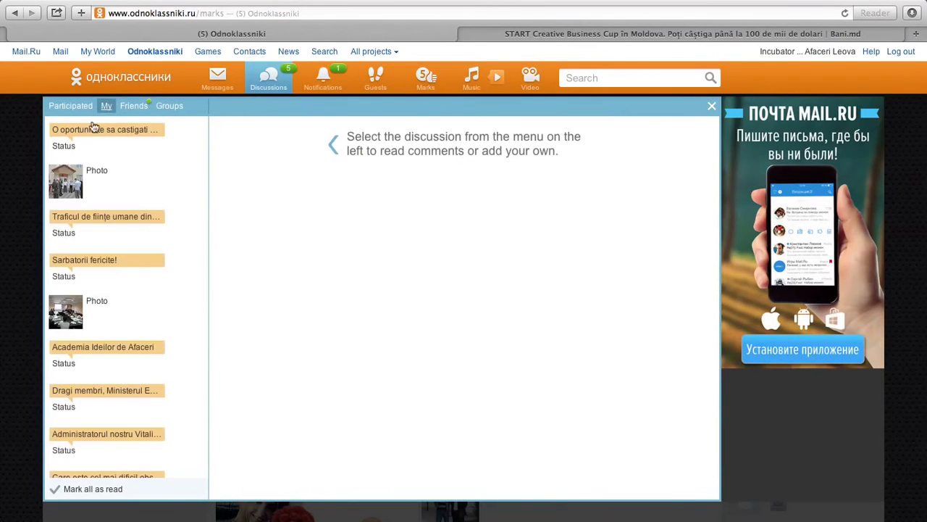
mouse_move(83, 158)
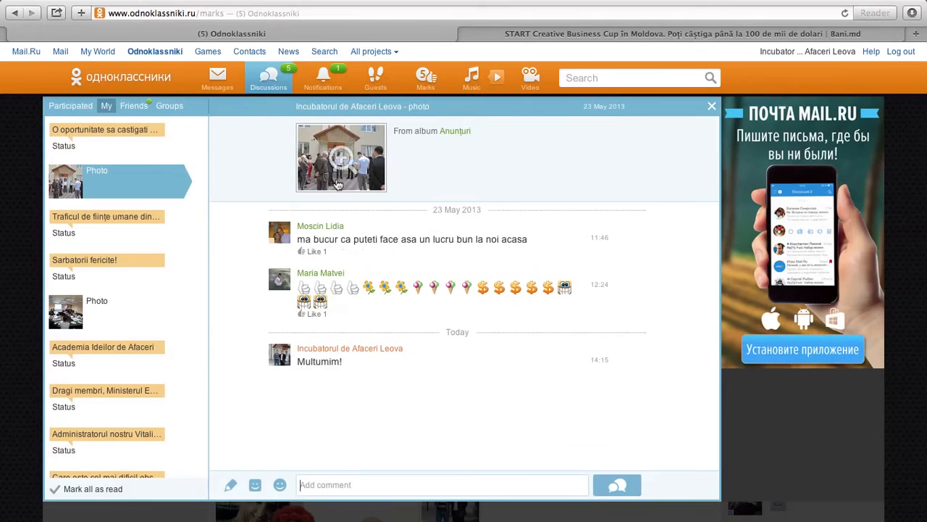
mouse_move(395, 198)
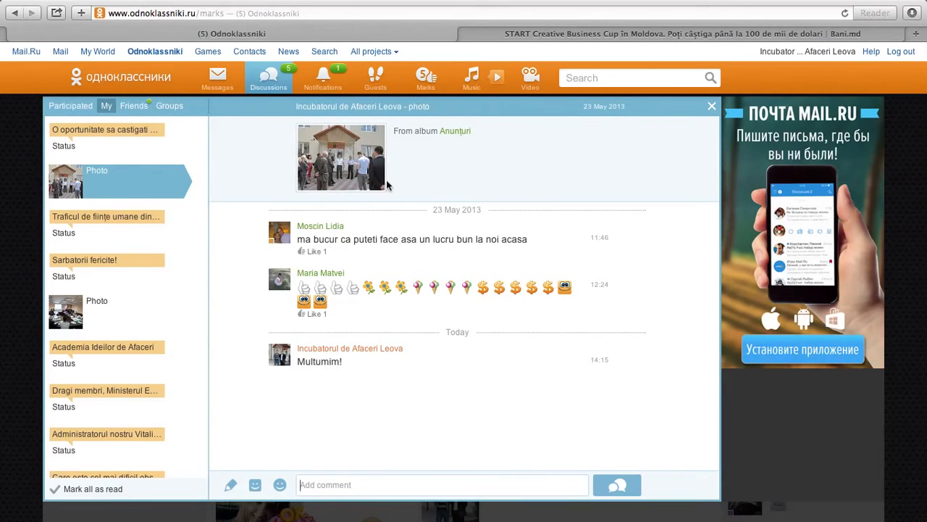
mouse_move(365, 214)
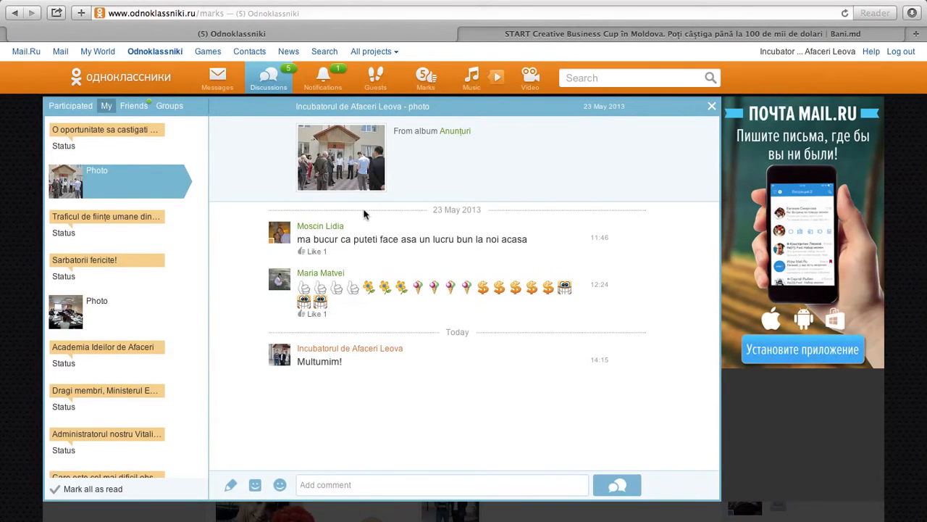
mouse_move(400, 247)
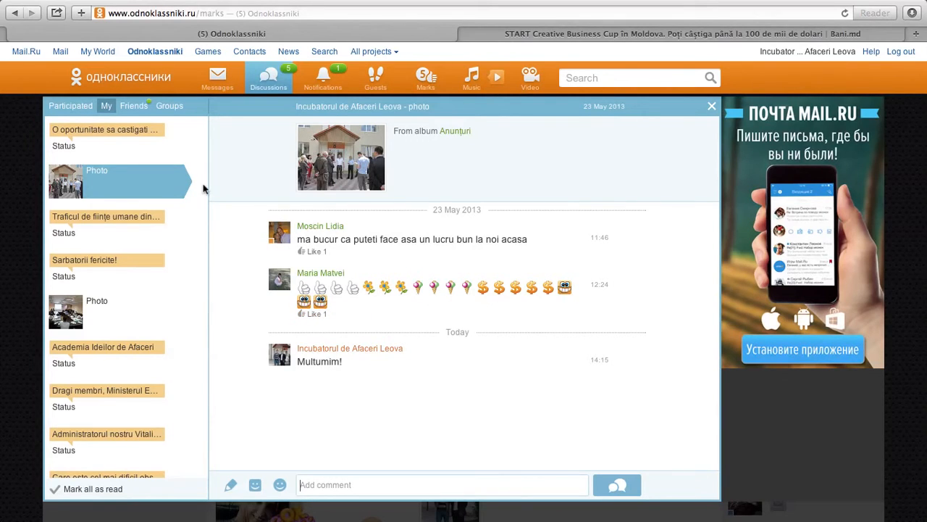
mouse_move(118, 150)
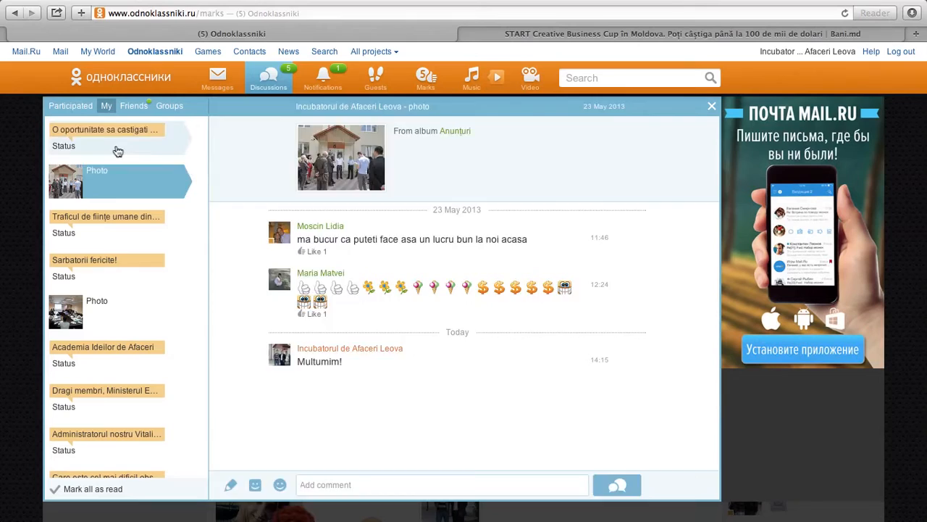
left_click(104, 138)
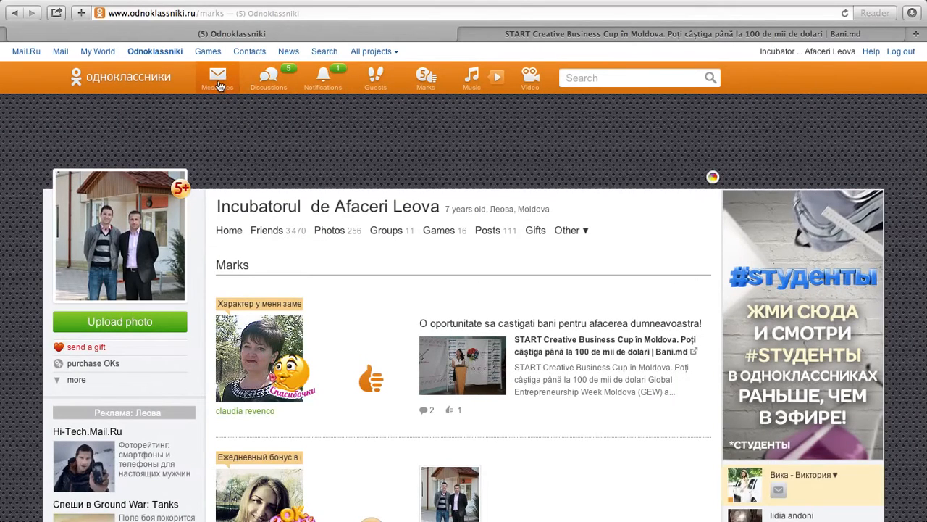
left_click(216, 77)
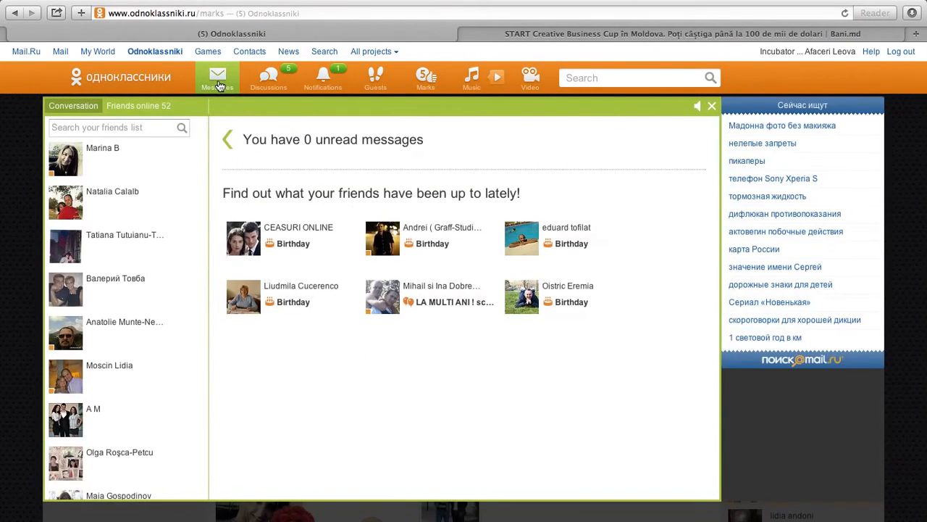
mouse_move(126, 157)
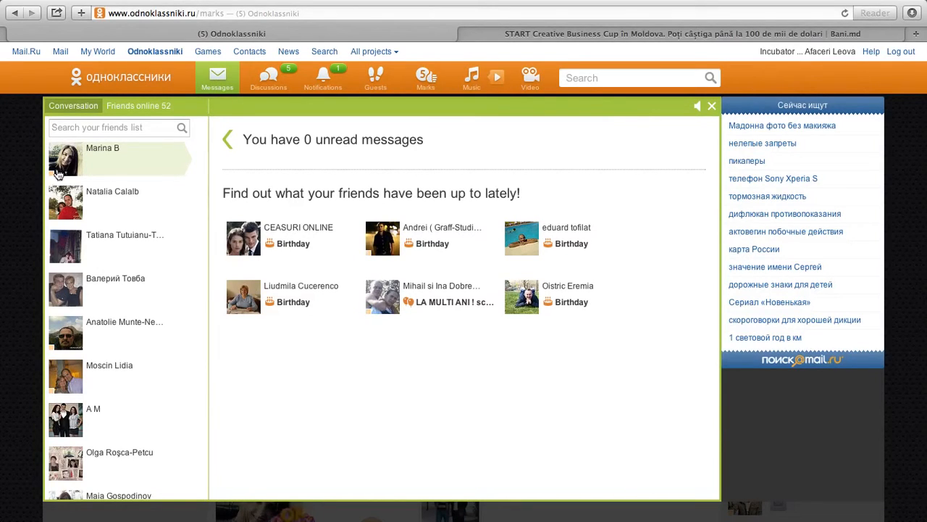
mouse_move(97, 156)
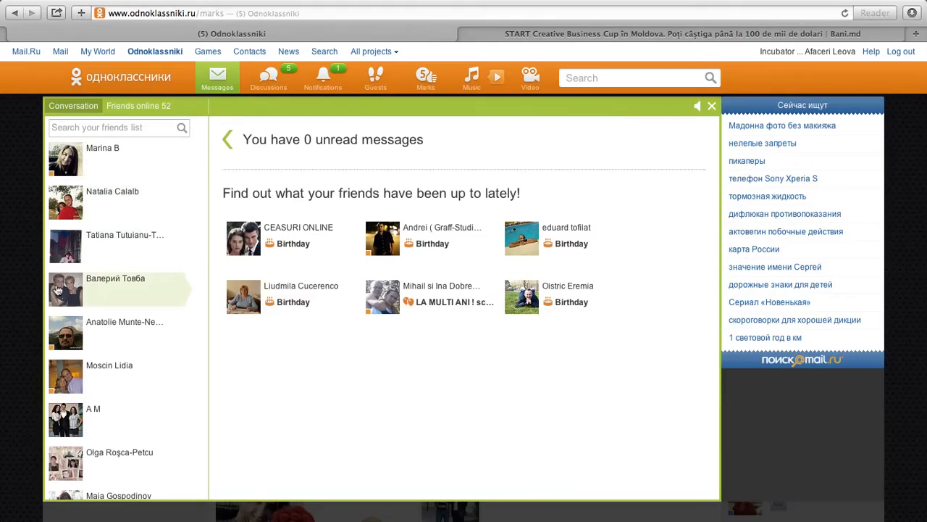
mouse_move(68, 349)
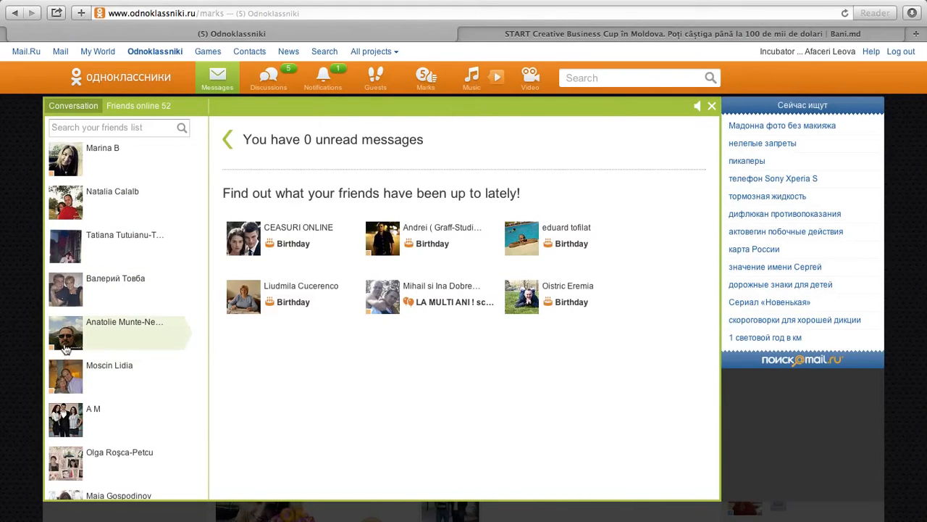
mouse_move(298, 153)
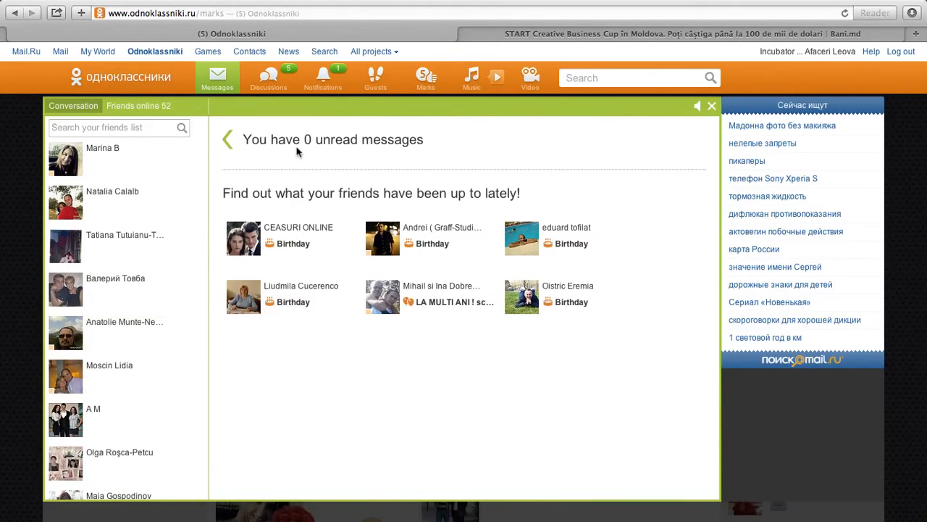
mouse_move(151, 204)
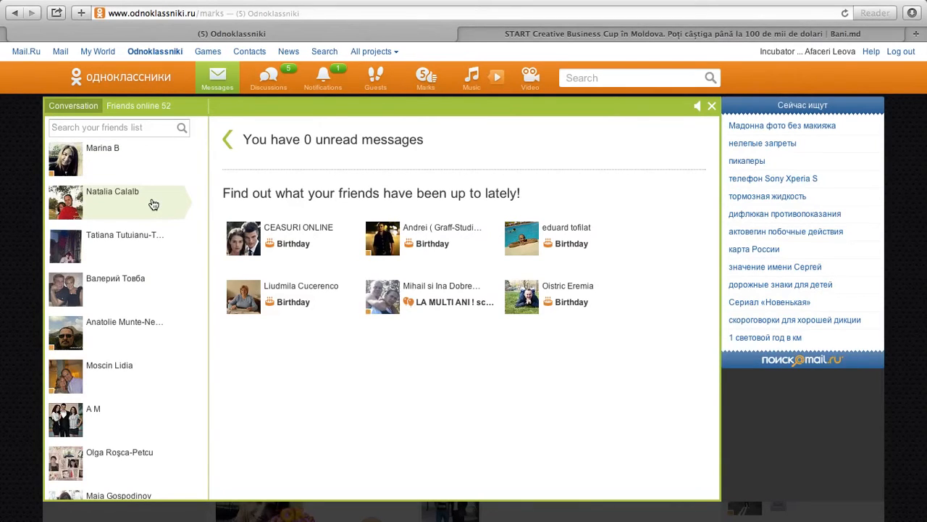
left_click(113, 203)
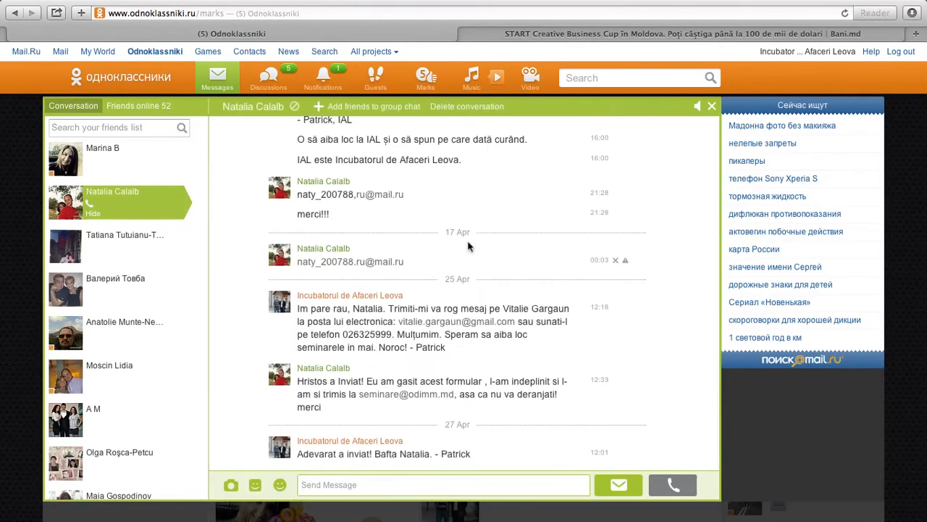
scroll("up", 3)
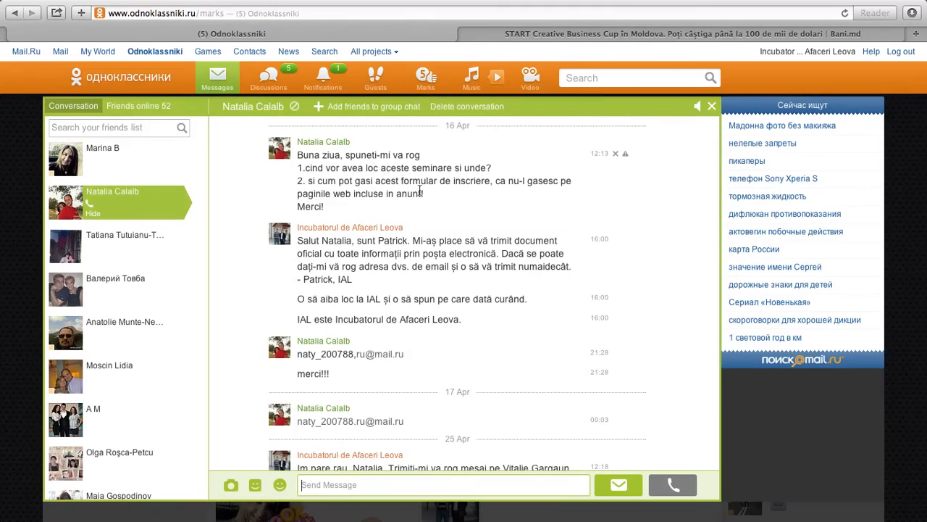
scroll("down", 3)
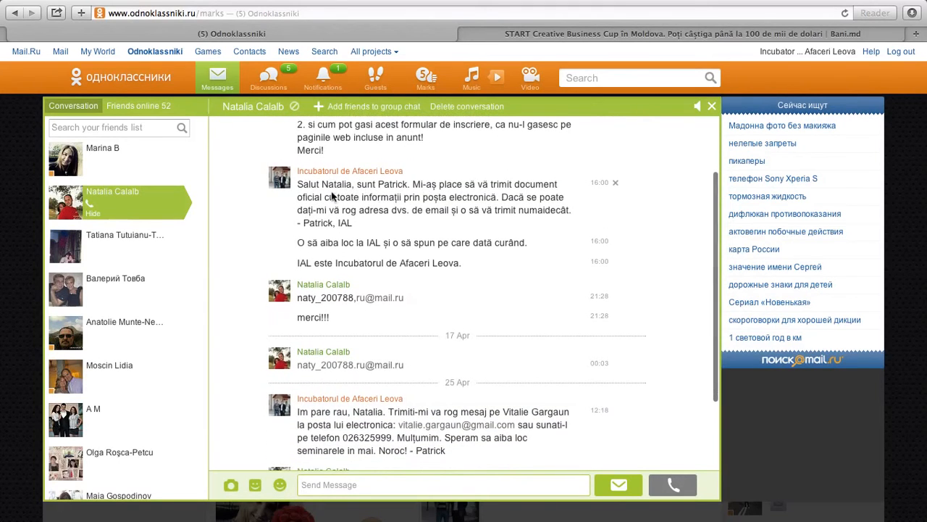
scroll("down", 3)
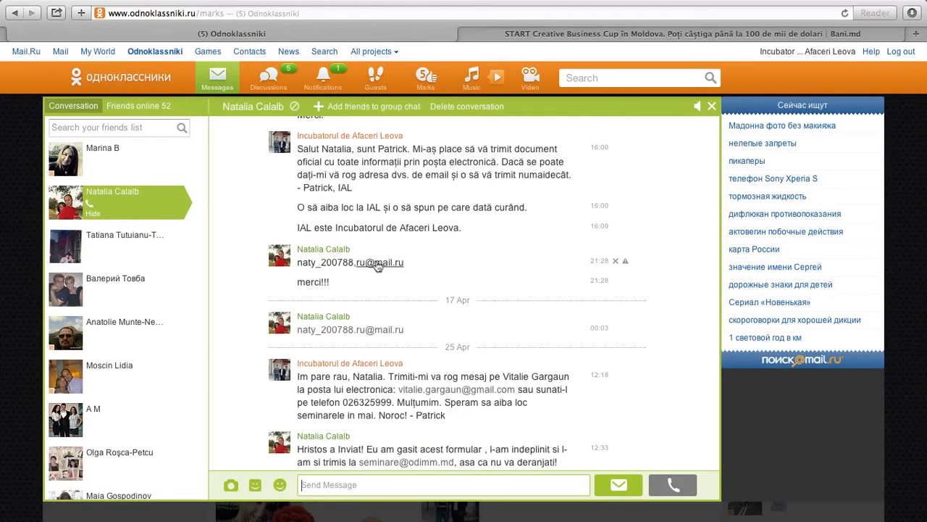
mouse_move(432, 400)
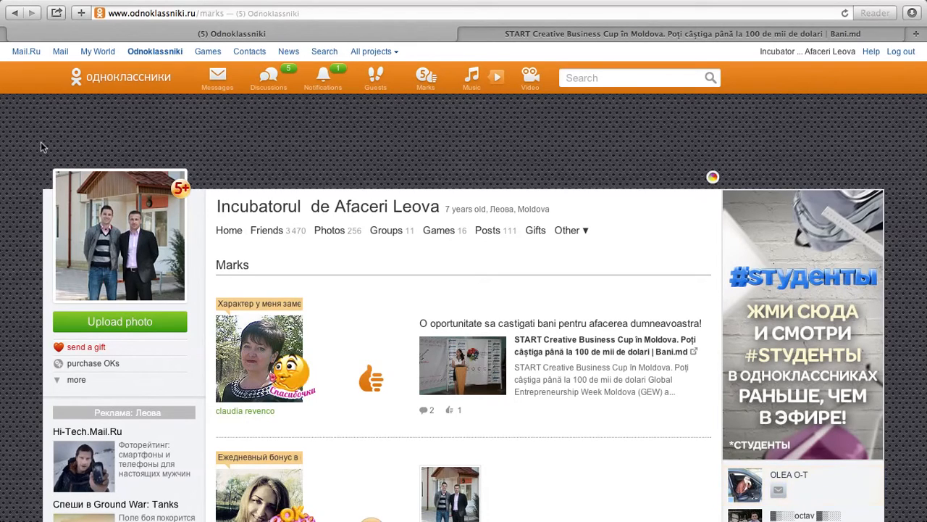
- Open the business profile's main page via the profile name in the top bar
left_click(217, 78)
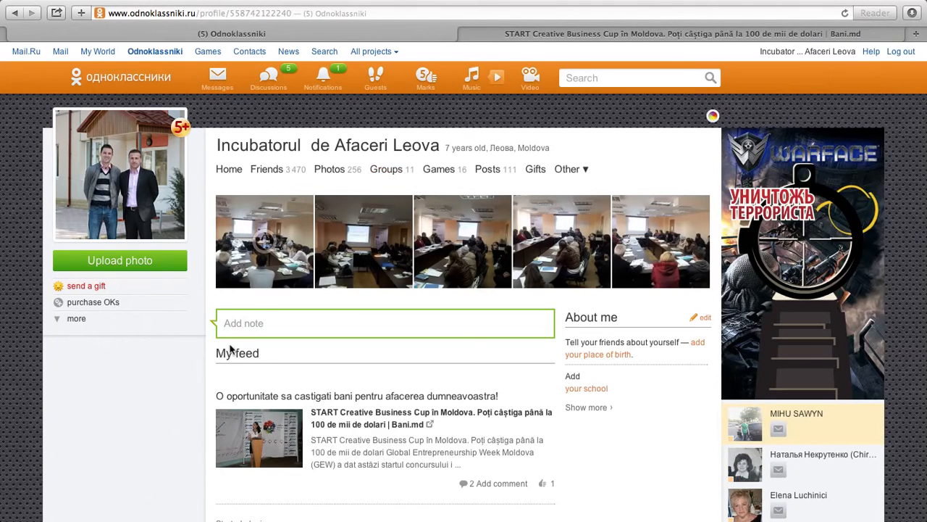
- Begin typing a status note, then switch to the Bani.md Creative Business Cup article
left_click(246, 323)
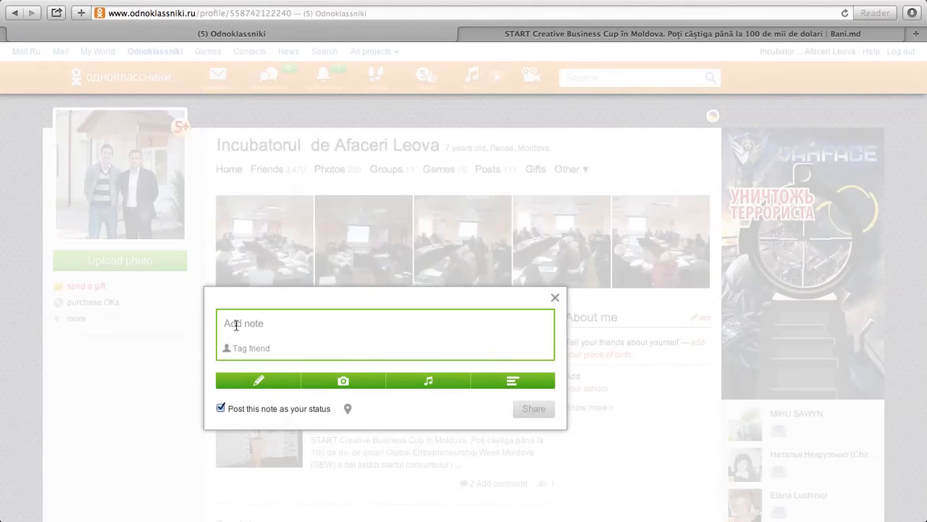
left_click(554, 297)
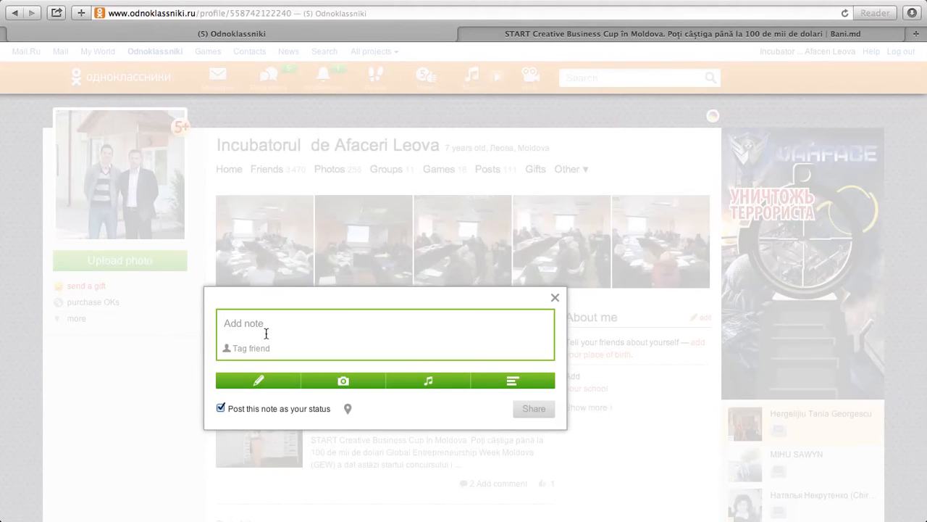
type("o")
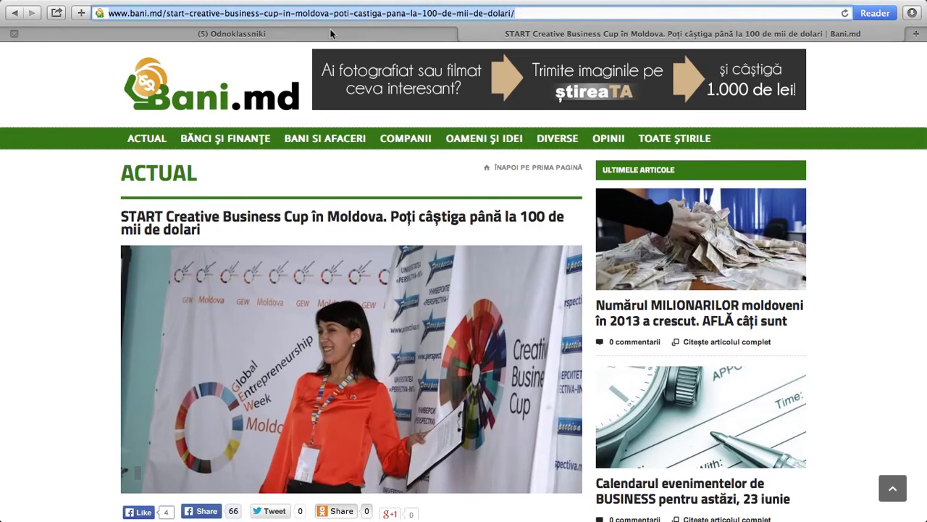
- Select the Bani.md article's URL in Safari's address bar
left_click(232, 33)
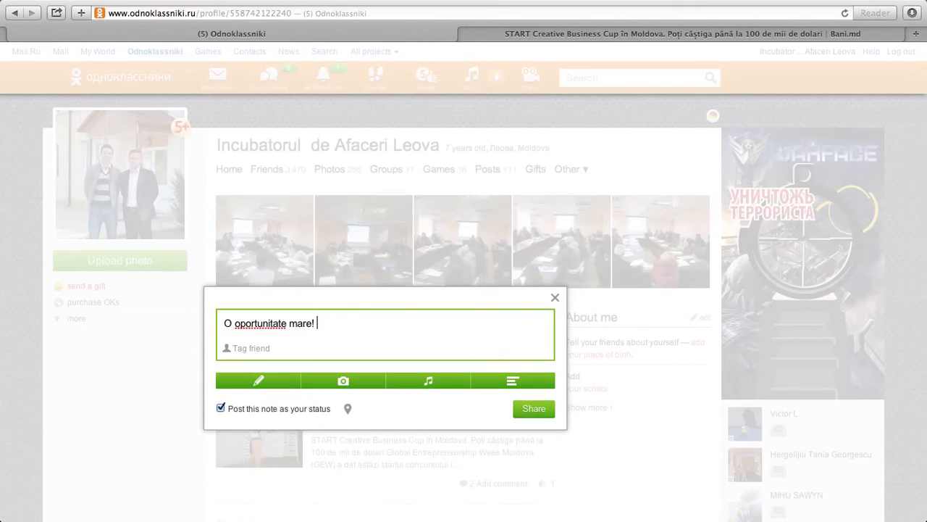
- Paste the bani.md Creative Business Cup Moldova link into the note and share it
type("http://www.bani.md/start-creative-business-cup-in-moldova-poti-castiga-pana-la-100-de-mii-de-dolari/")
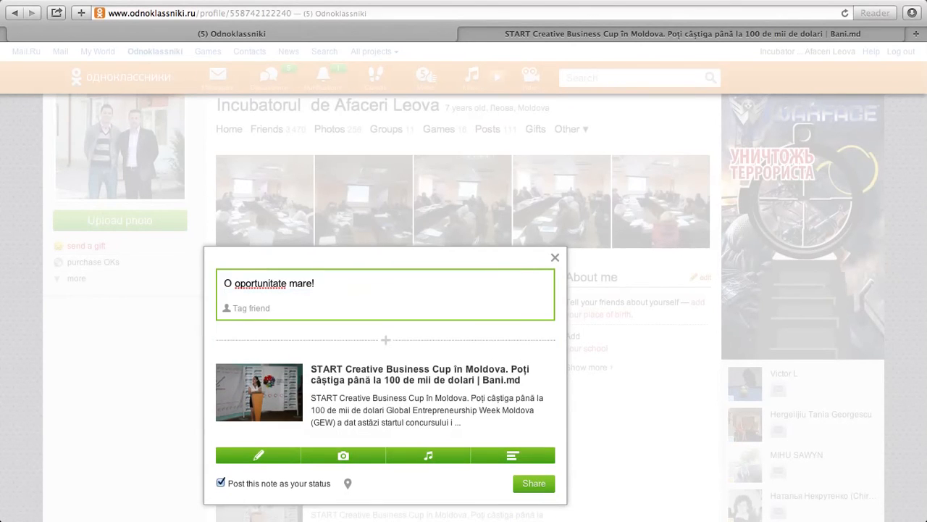
mouse_move(534, 483)
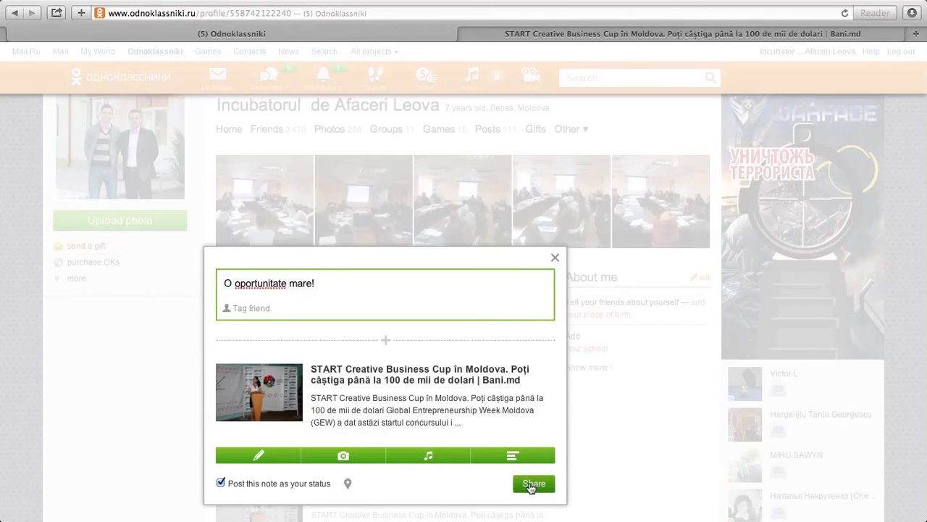
left_click(533, 483)
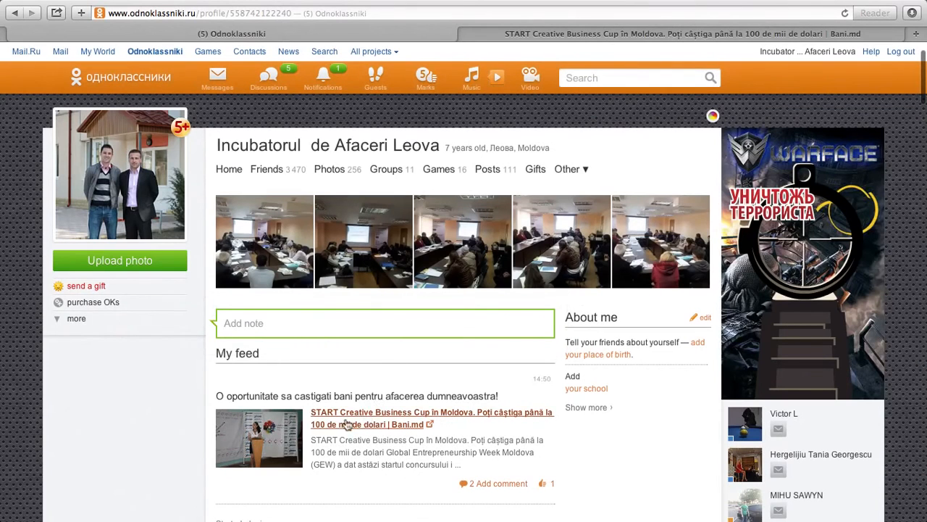
scroll("down", 3)
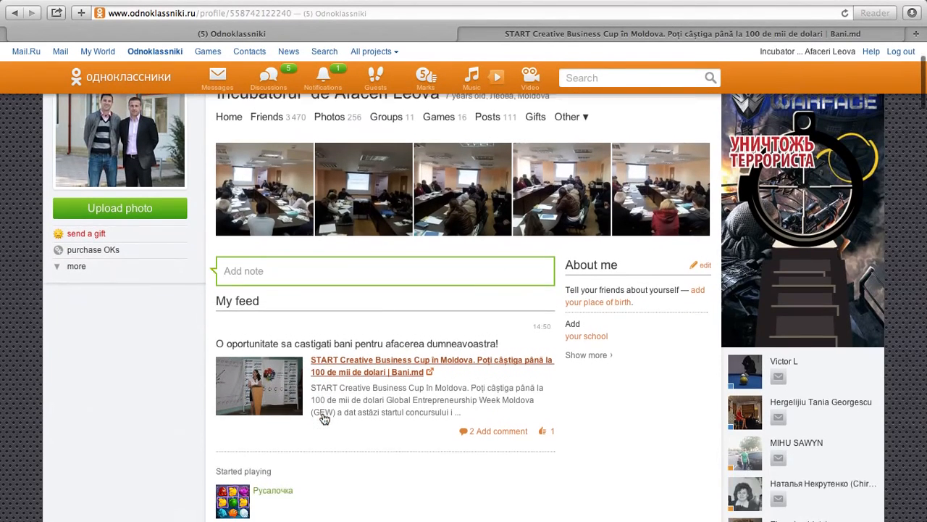